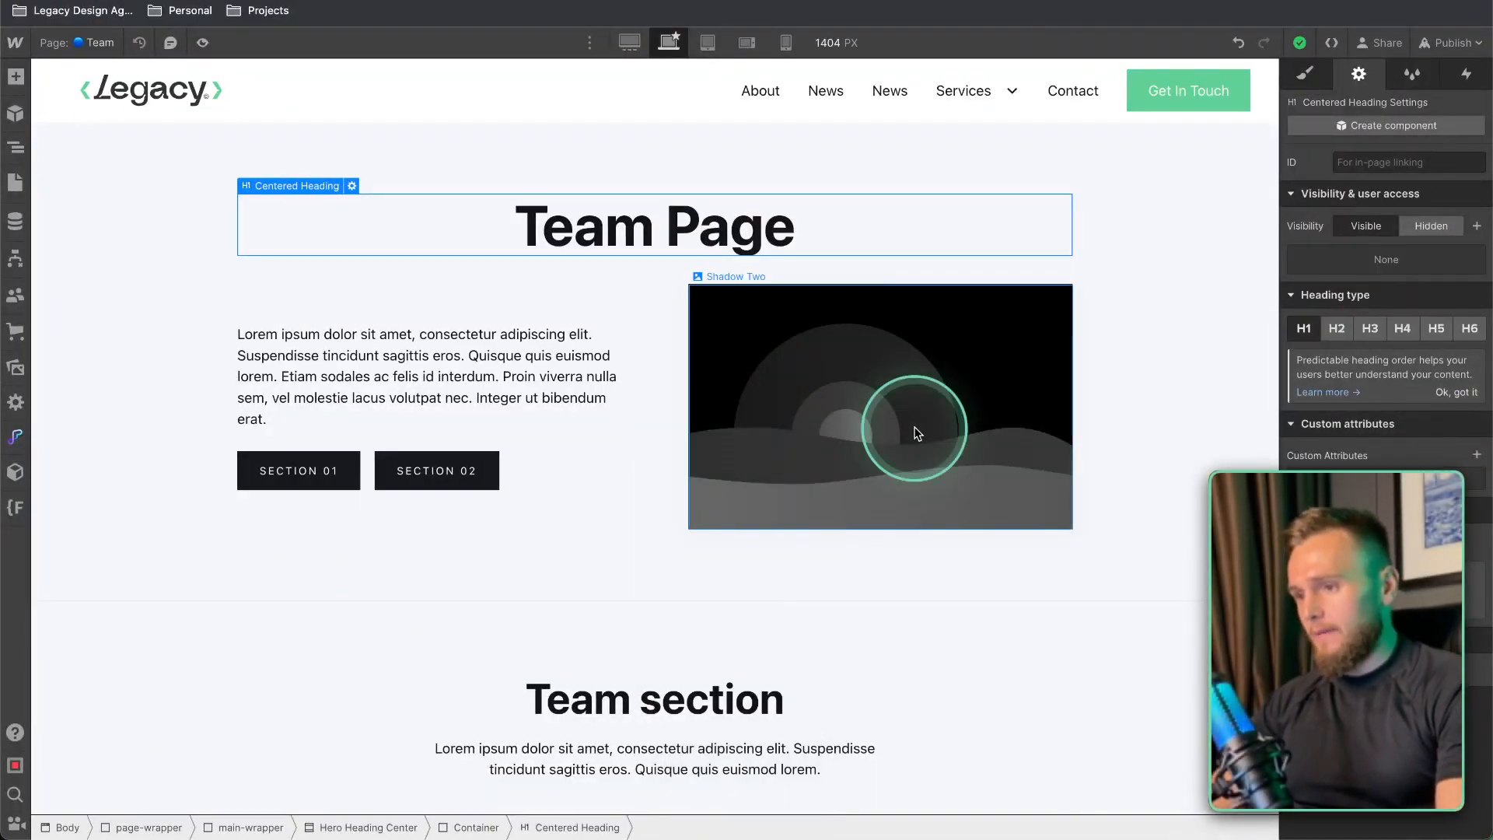
Step: Give the Team Slider section the element ID team-slider via the Navigator
left_click(299, 470)
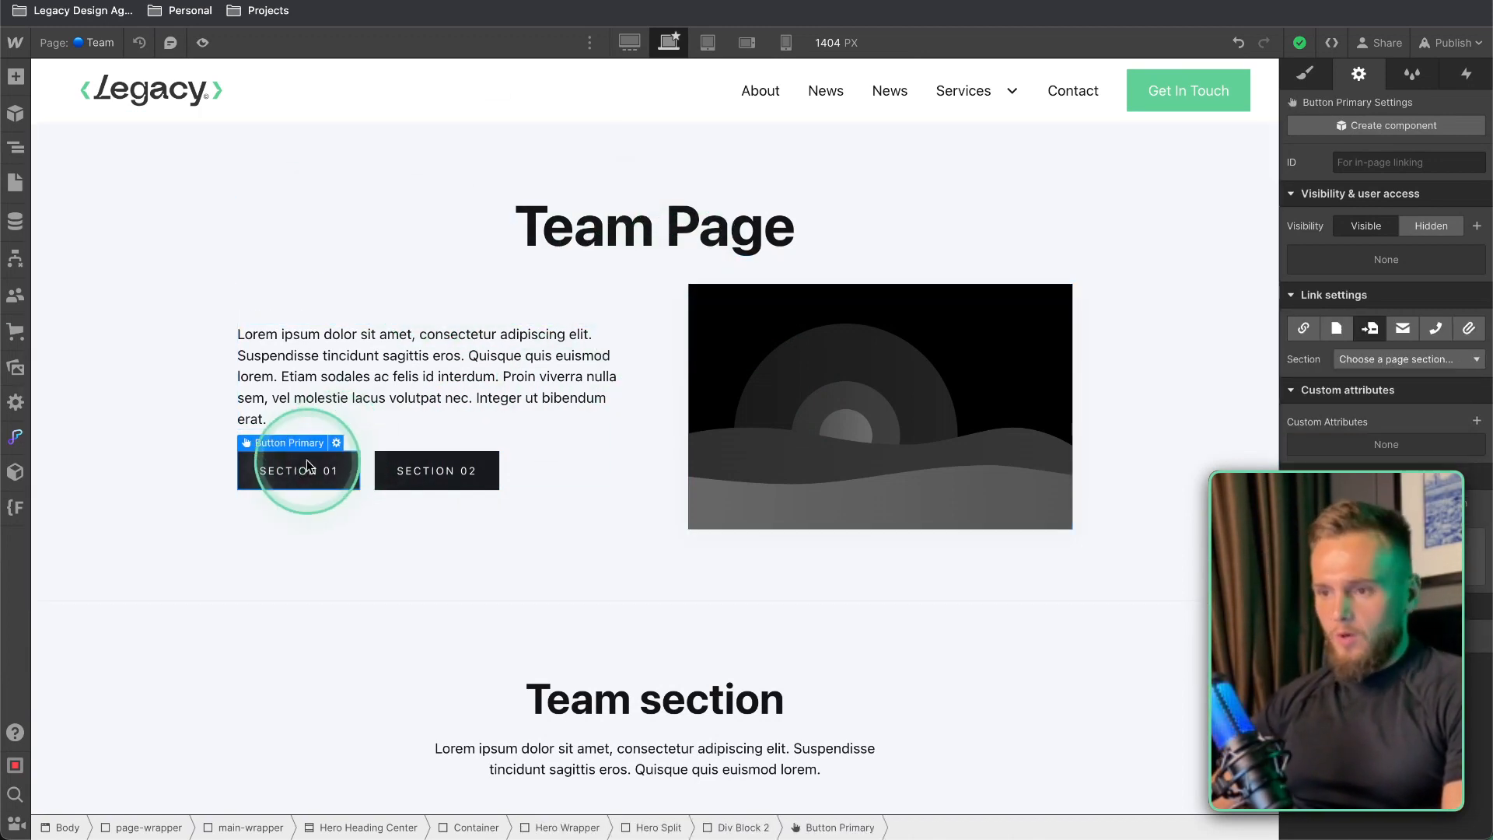
scroll("down", 3)
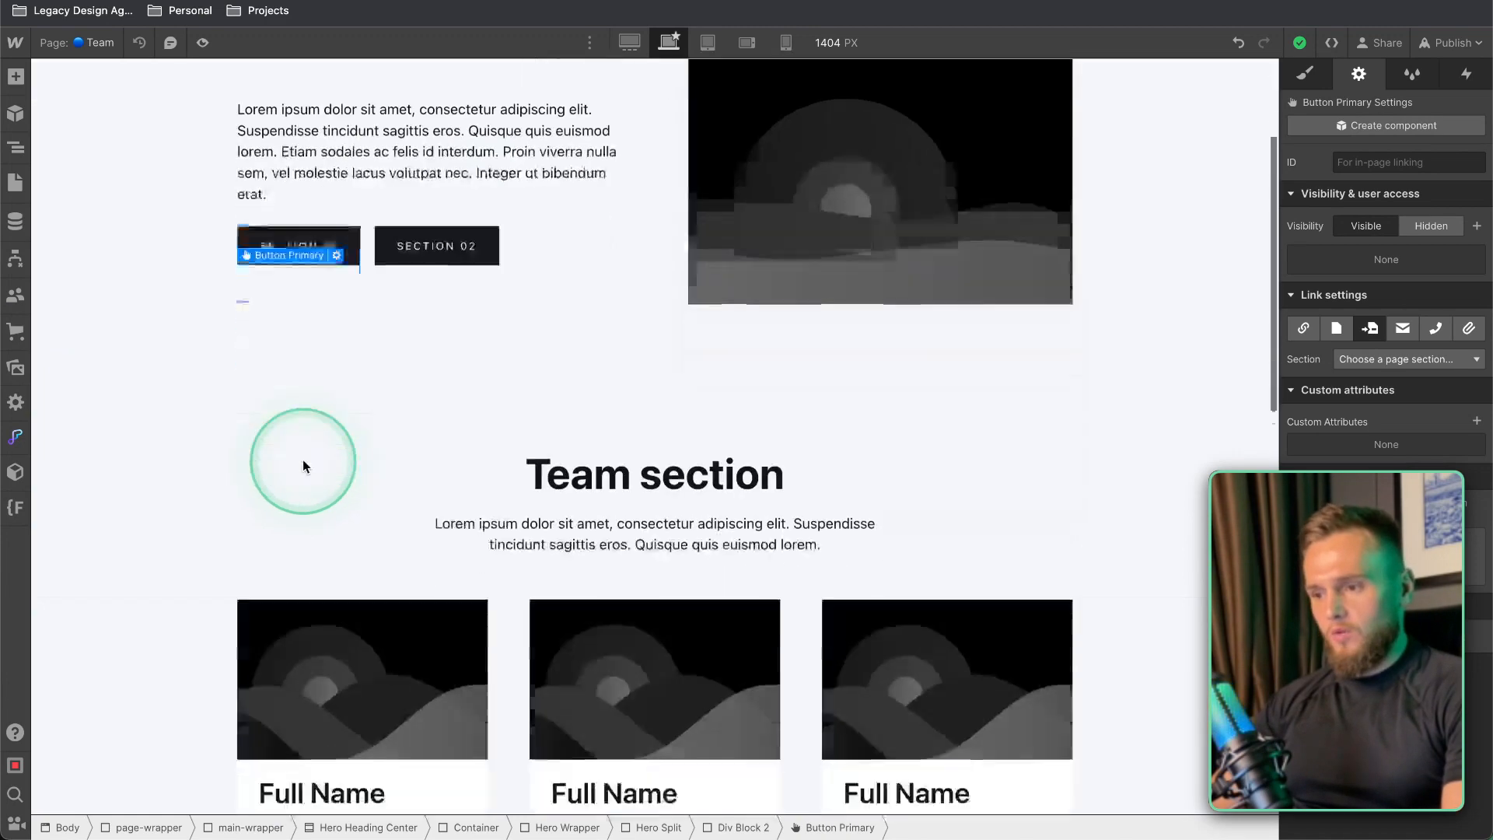
scroll("down", 3)
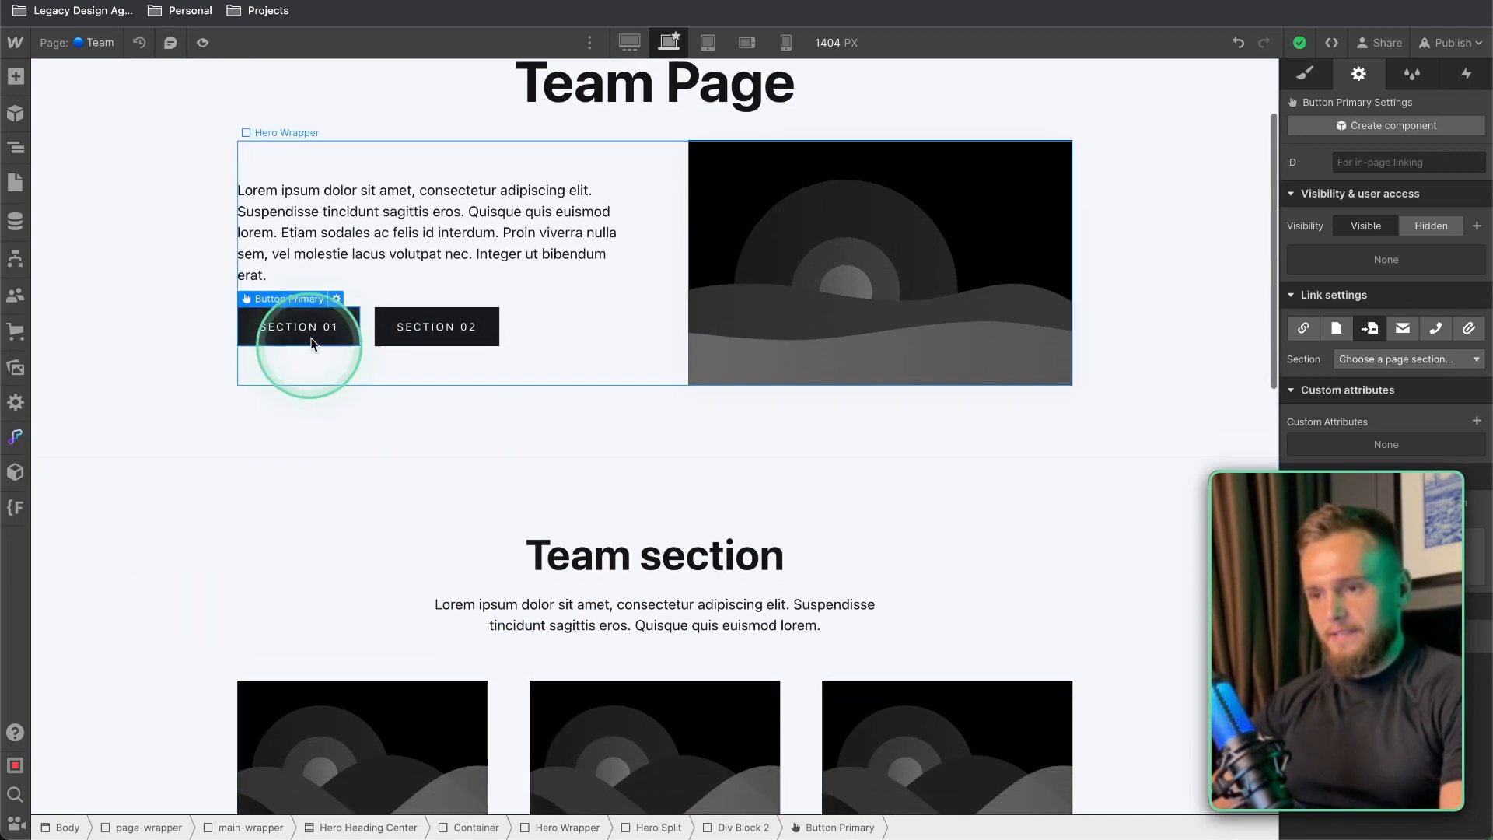
scroll("down", 3)
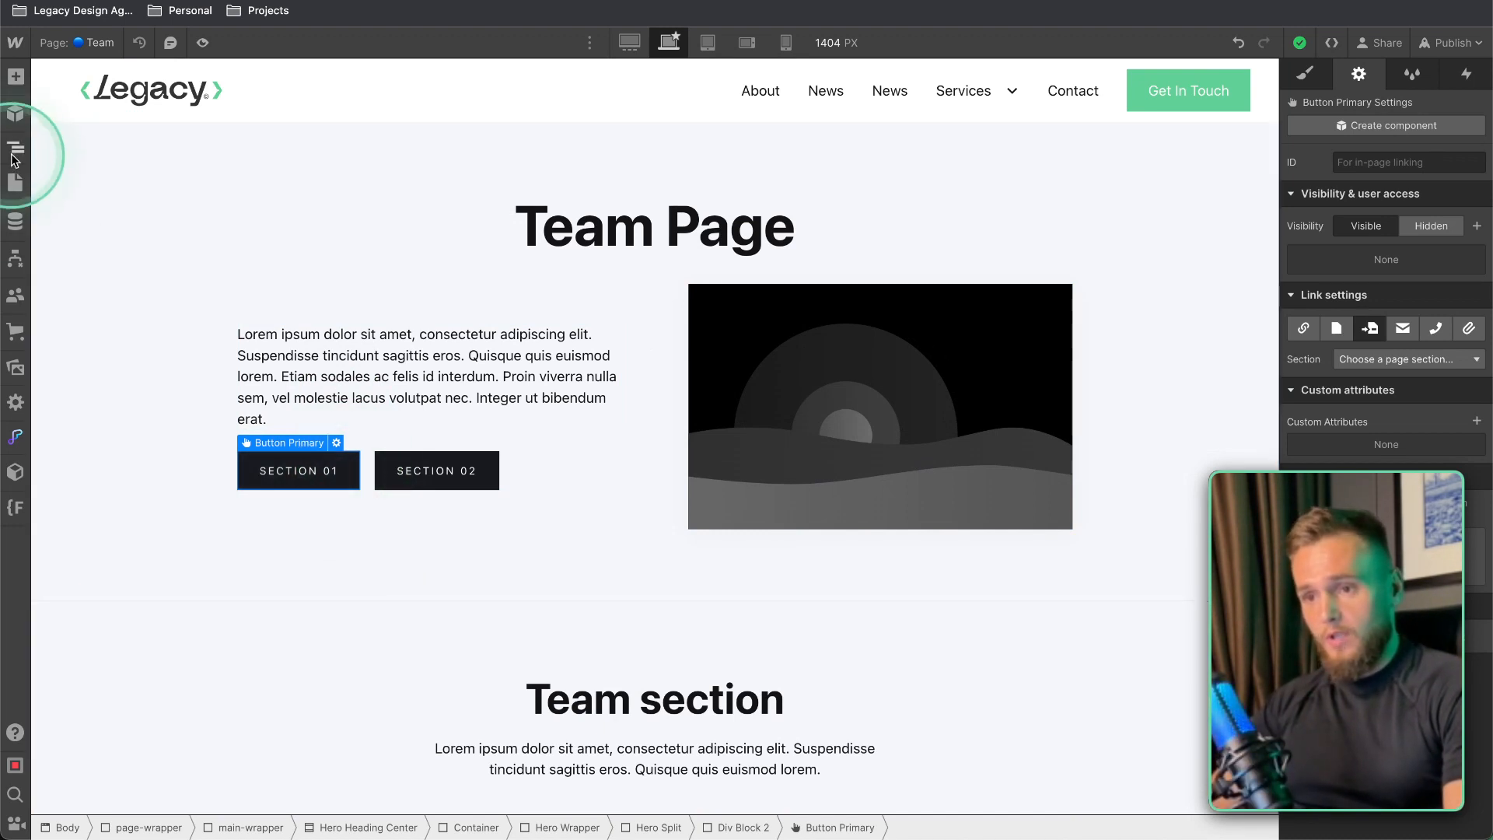
left_click(15, 148)
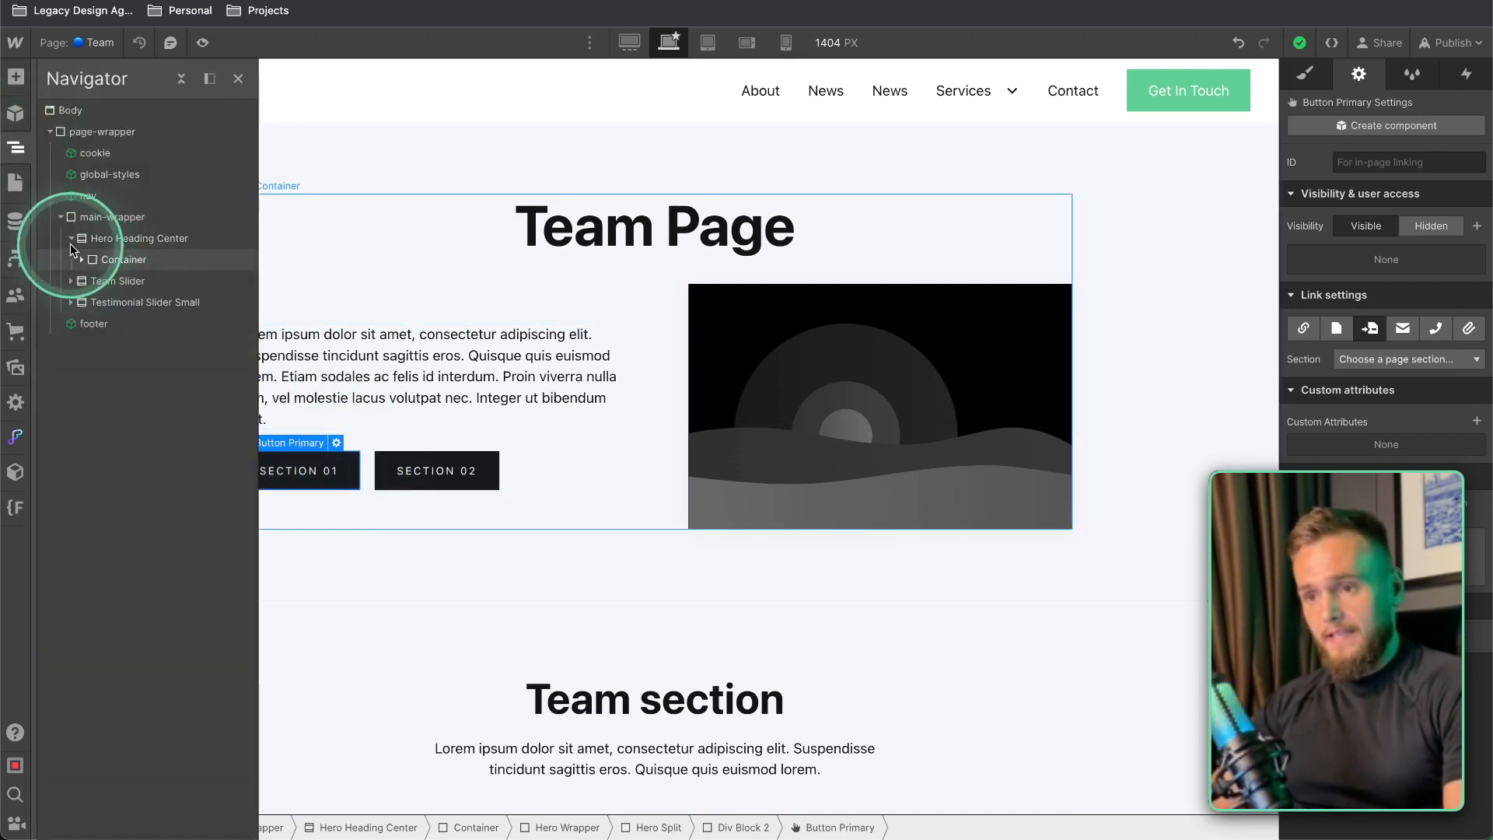
left_click(118, 259)
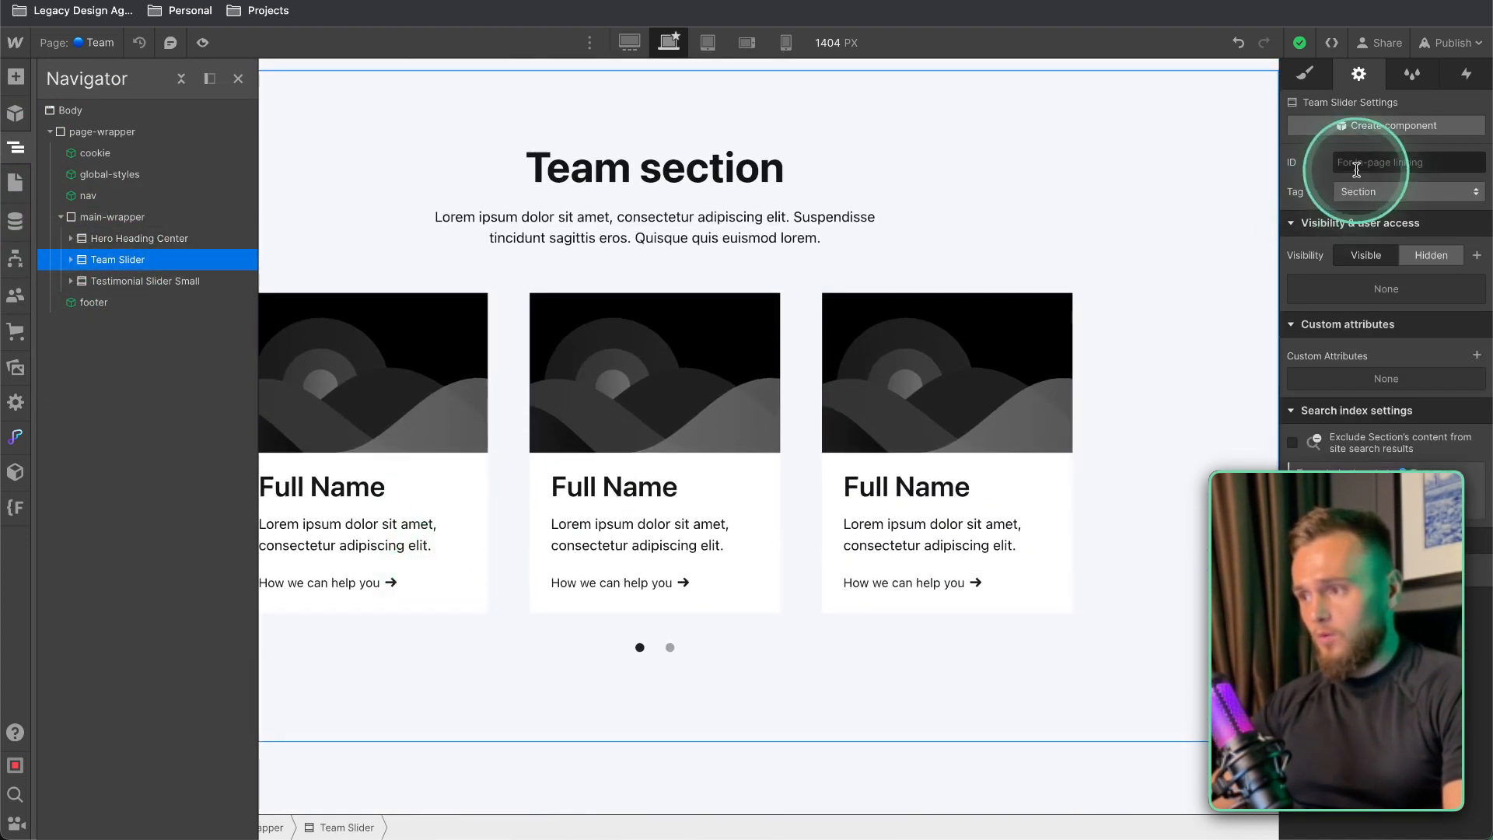
type("team-slider")
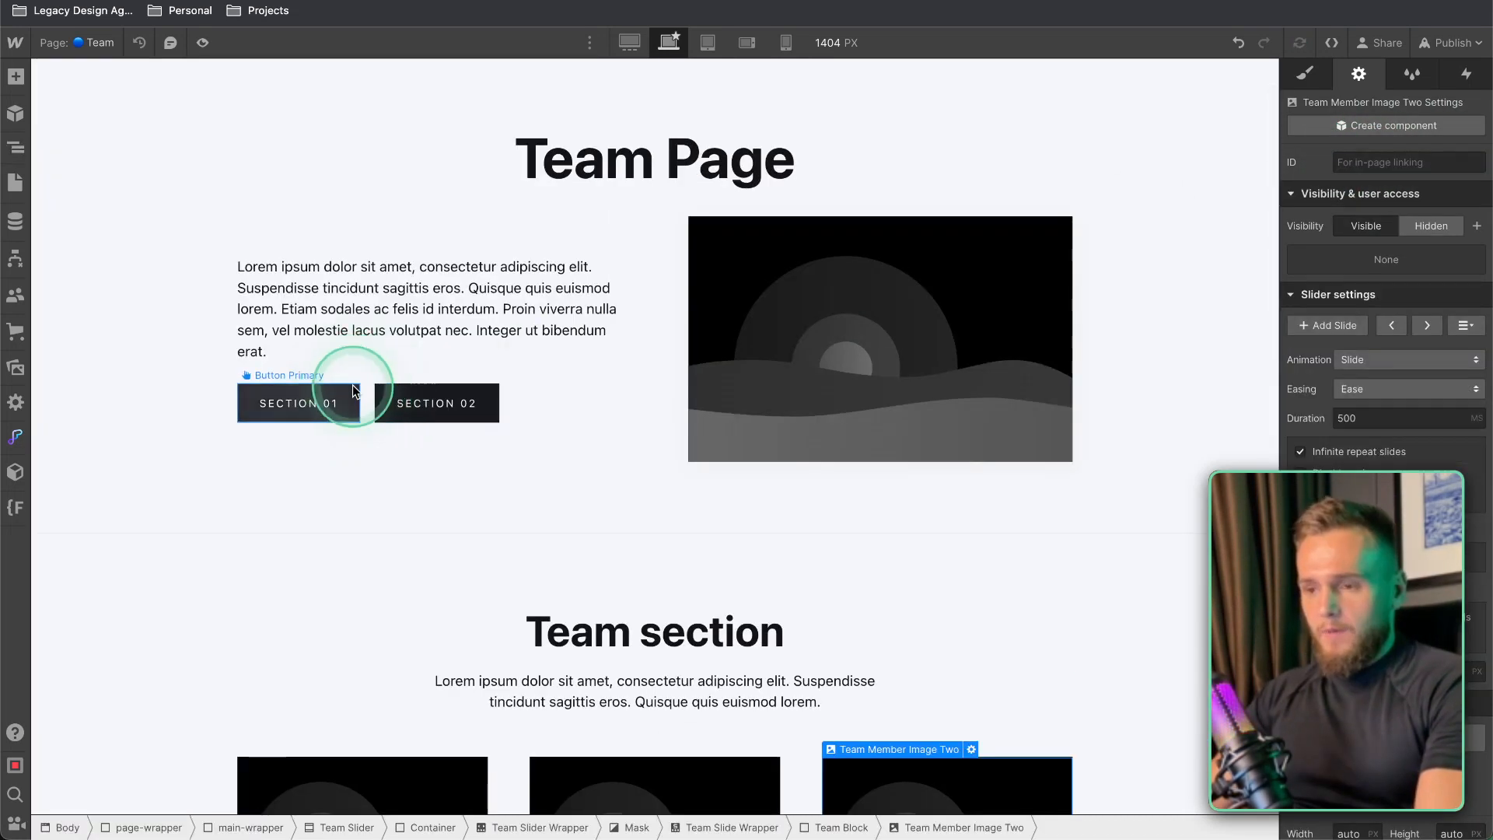
Step: Link the Section 01 button to the team-slider page section
left_click(299, 402)
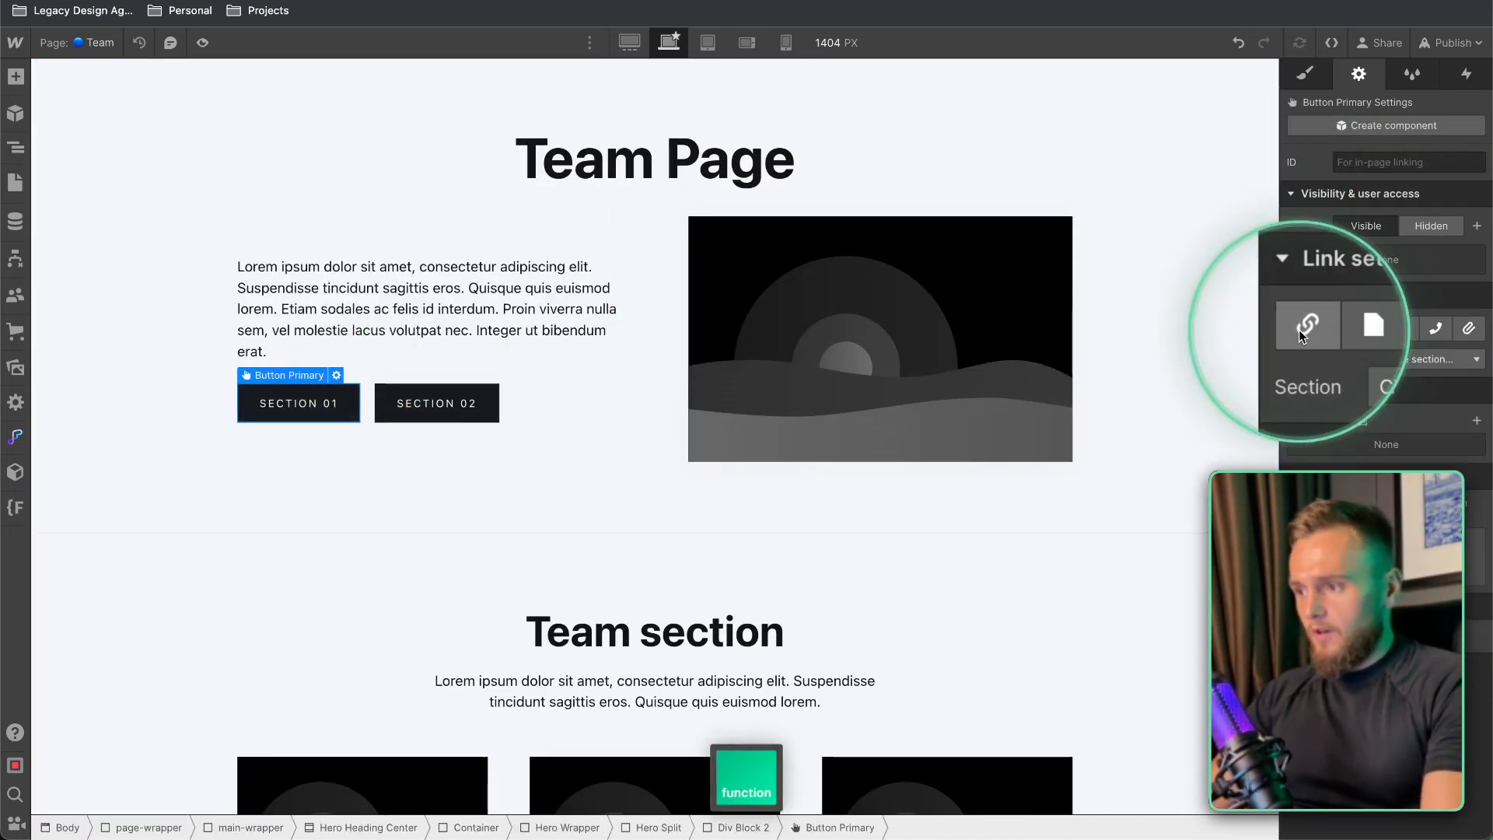
left_click(1369, 328)
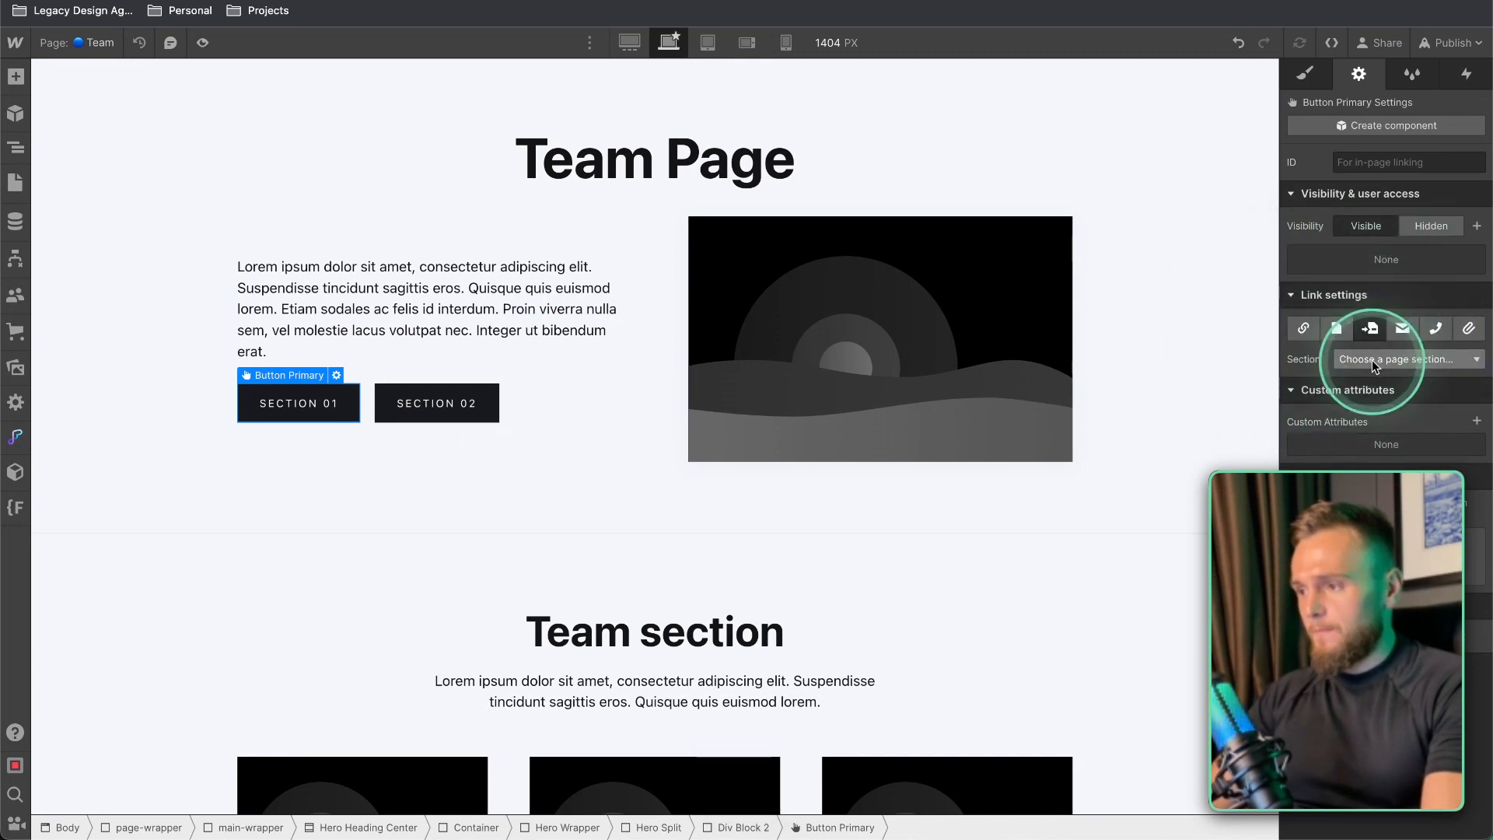
left_click(1405, 359)
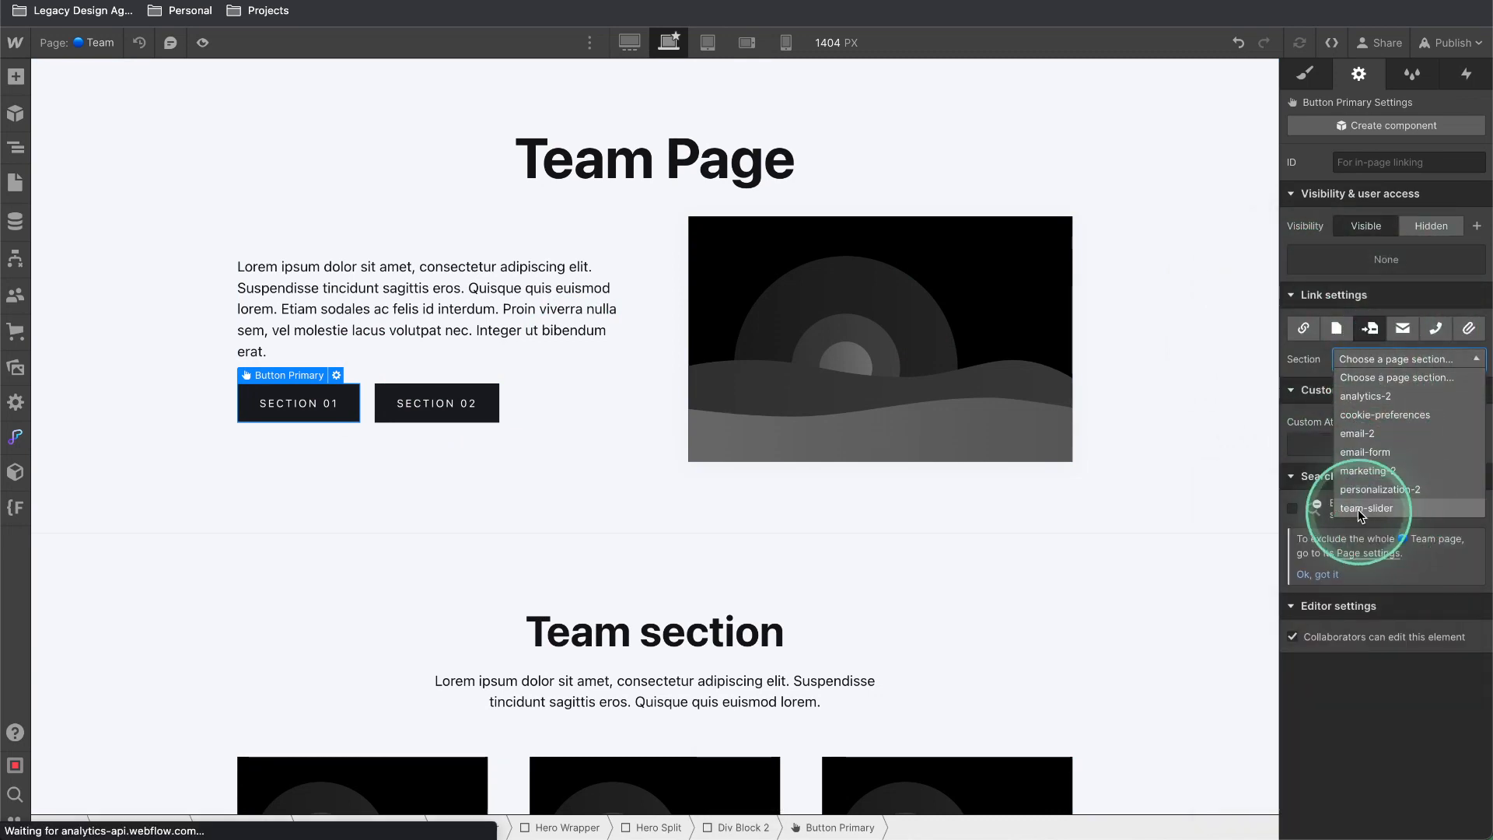
left_click(1369, 507)
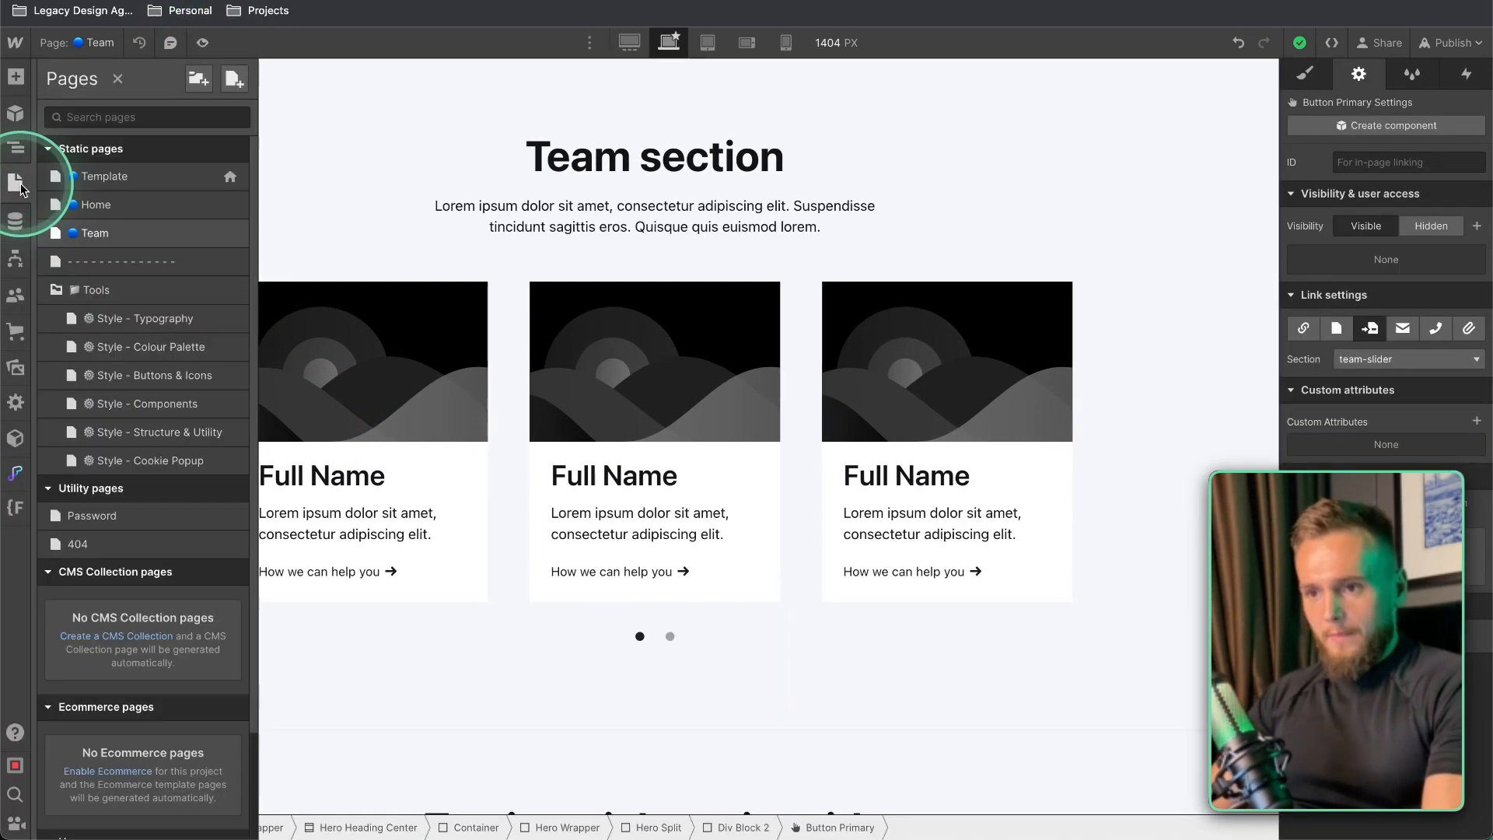
Step: On the Home page, give the Meet the Team button a custom URL link starting with /
left_click(93, 205)
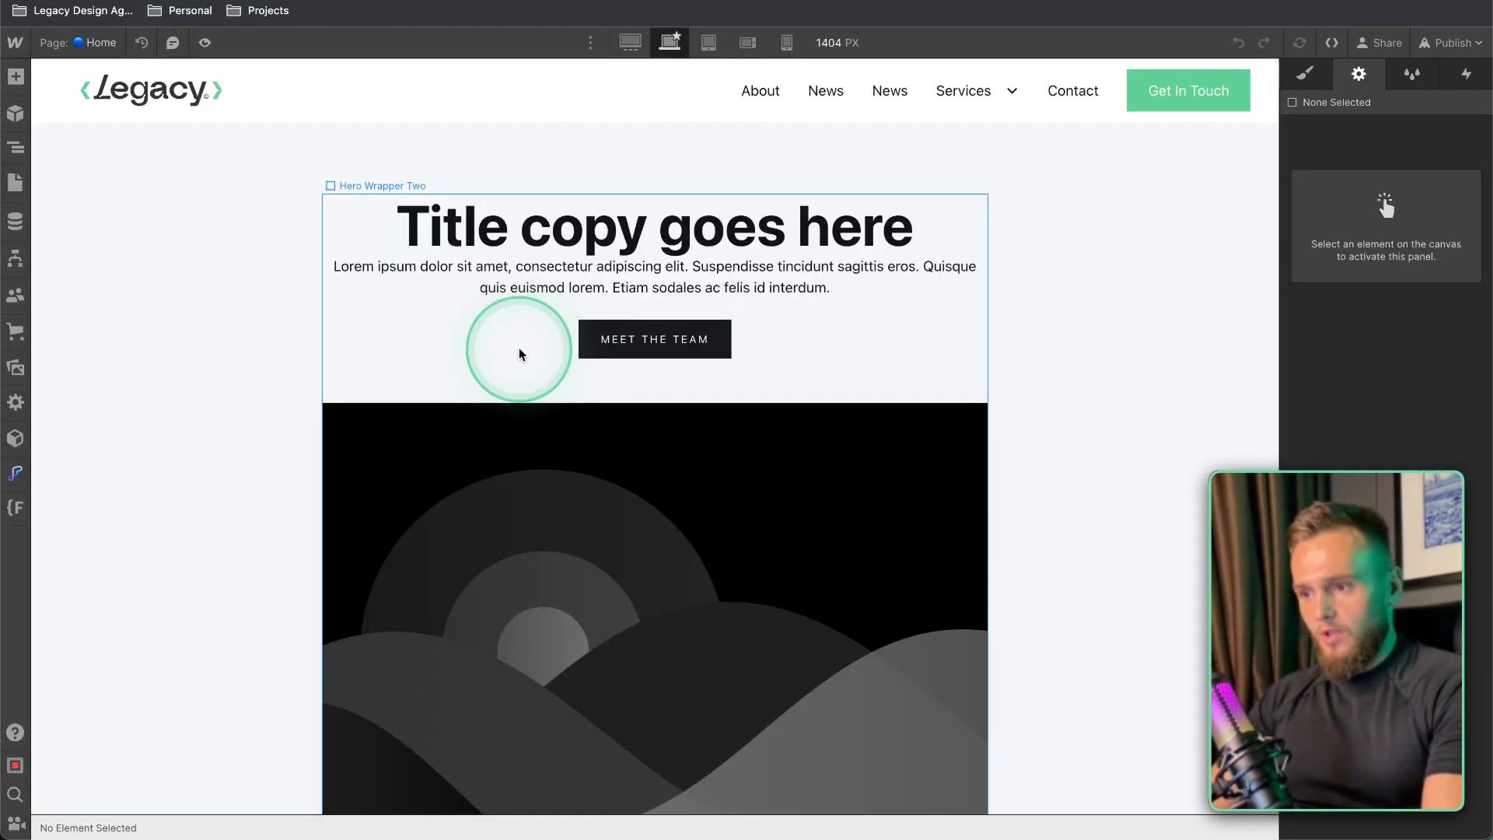
left_click(655, 339)
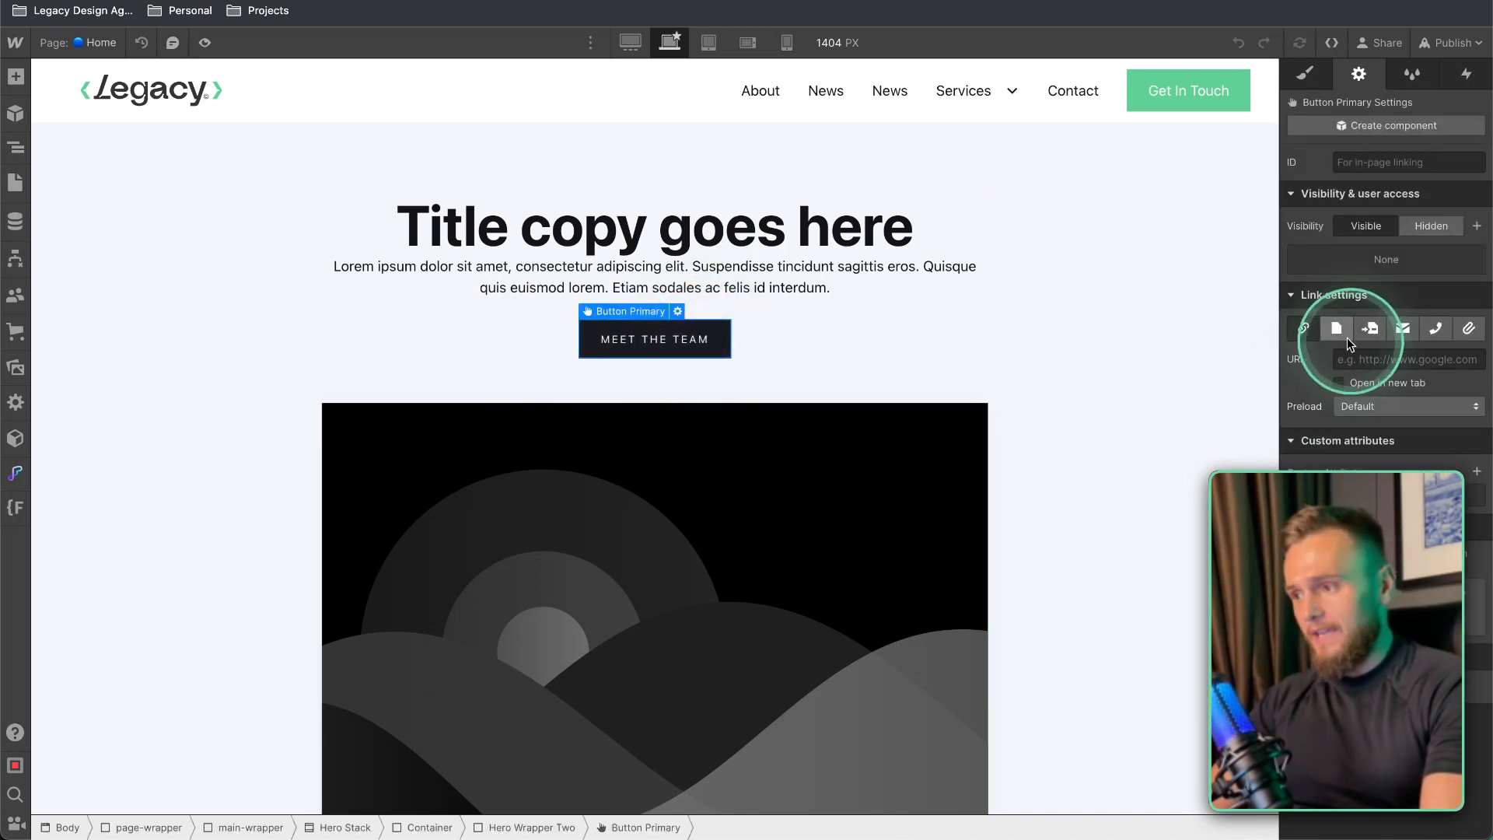
left_click(1401, 328)
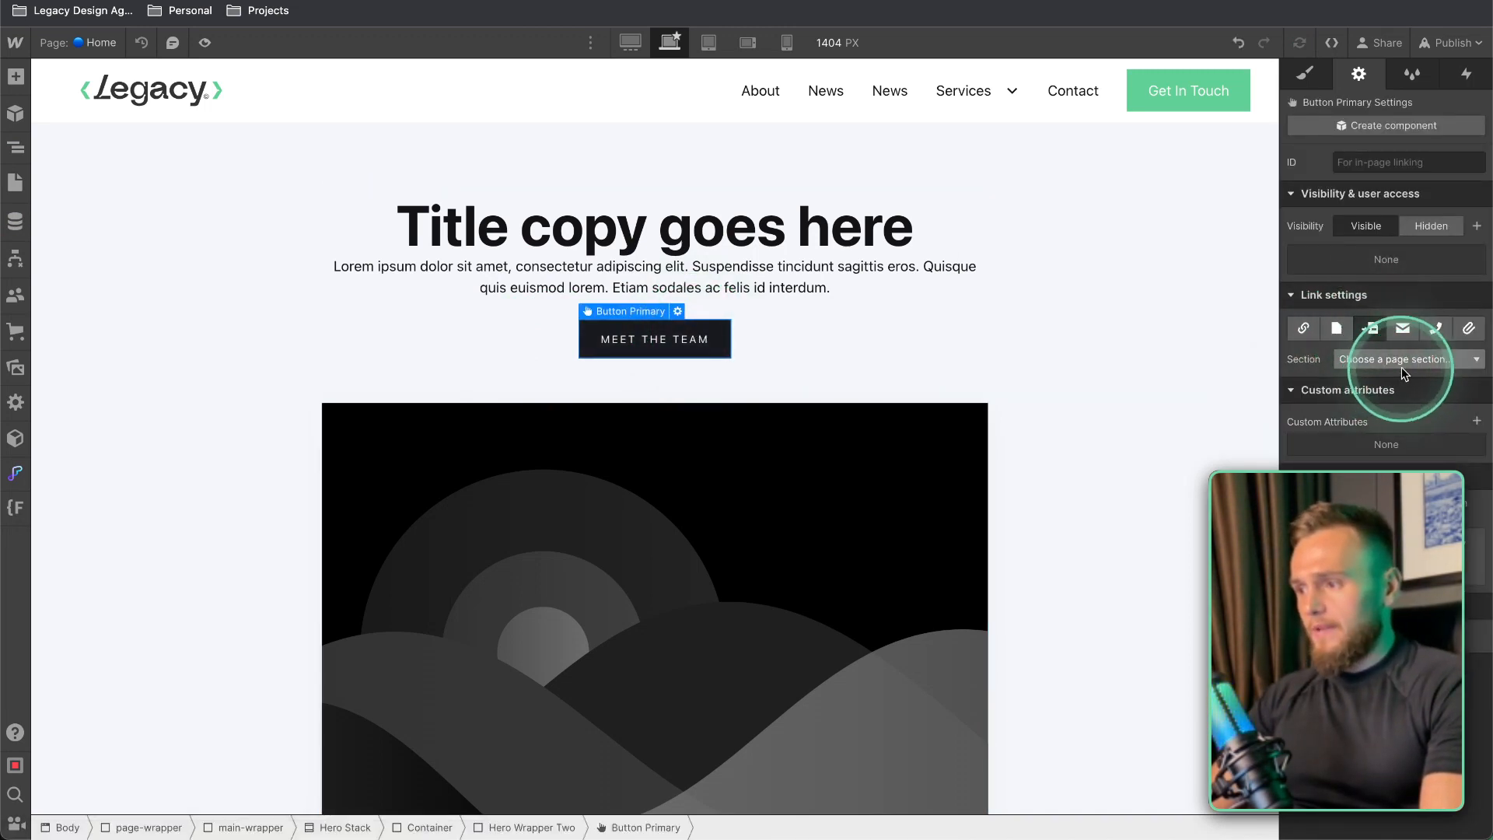
left_click(1393, 360)
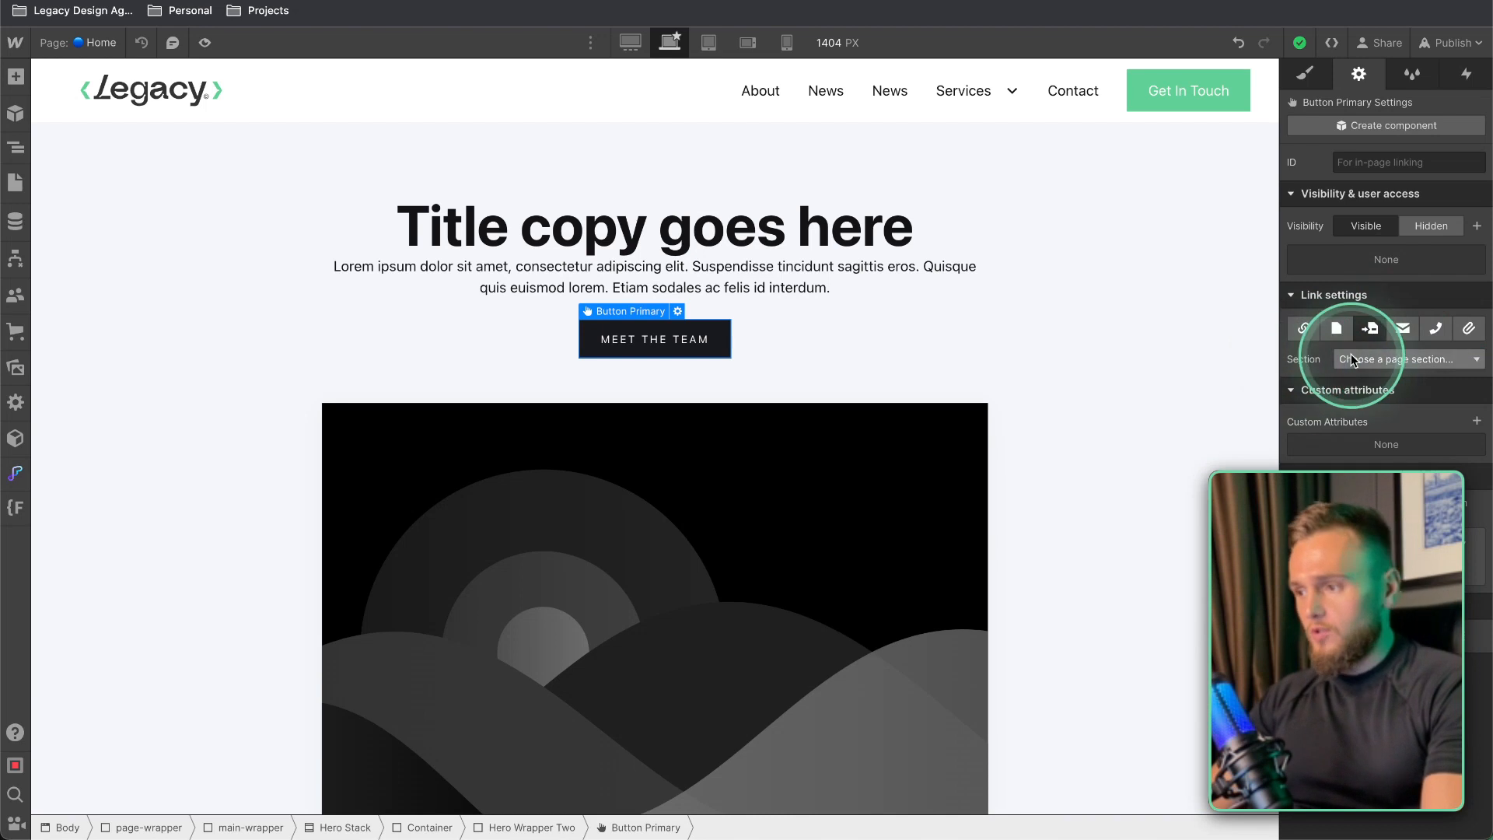
left_click(1304, 328)
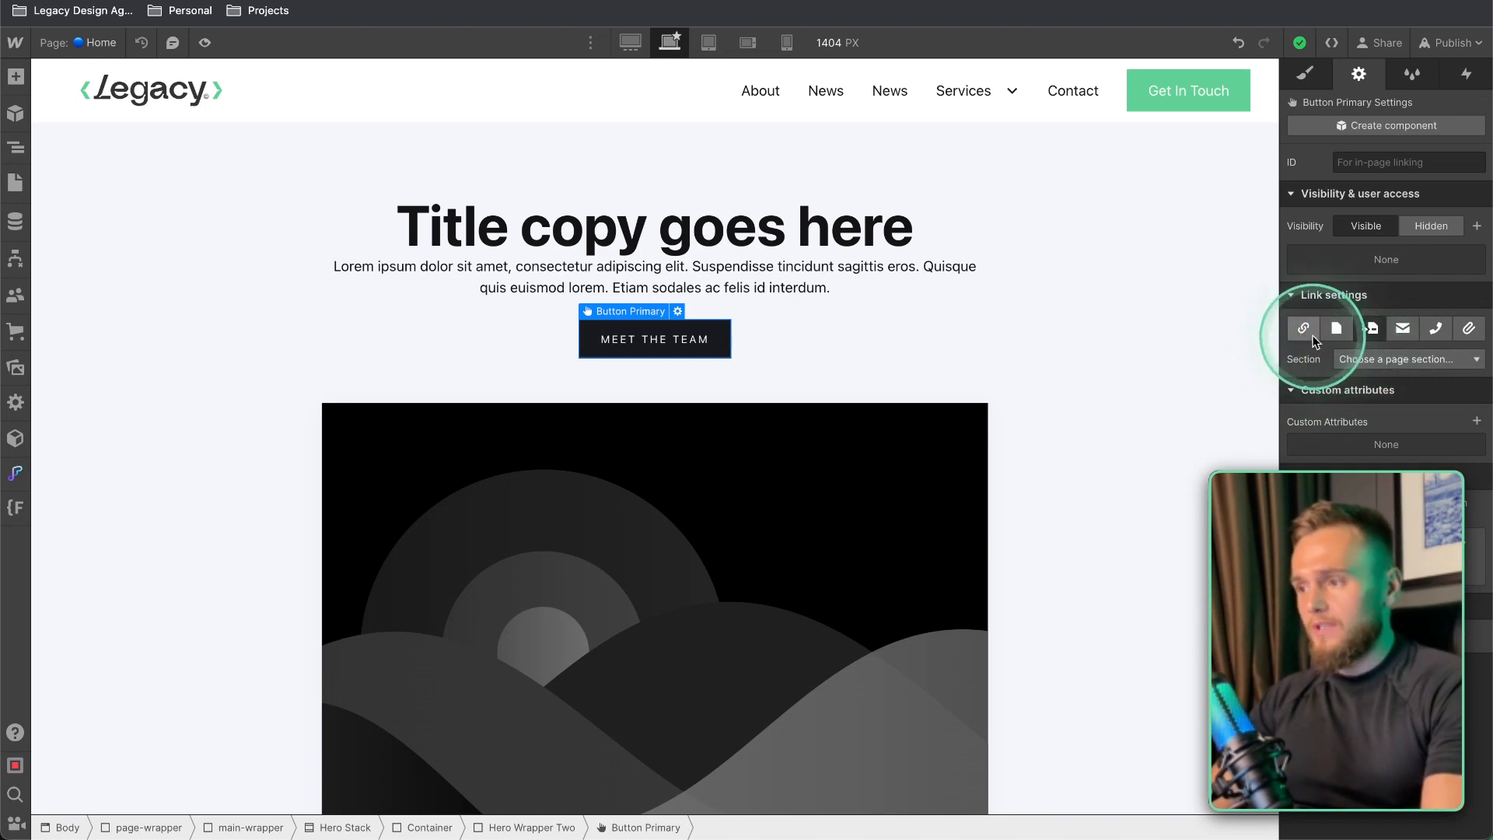
left_click(1304, 328)
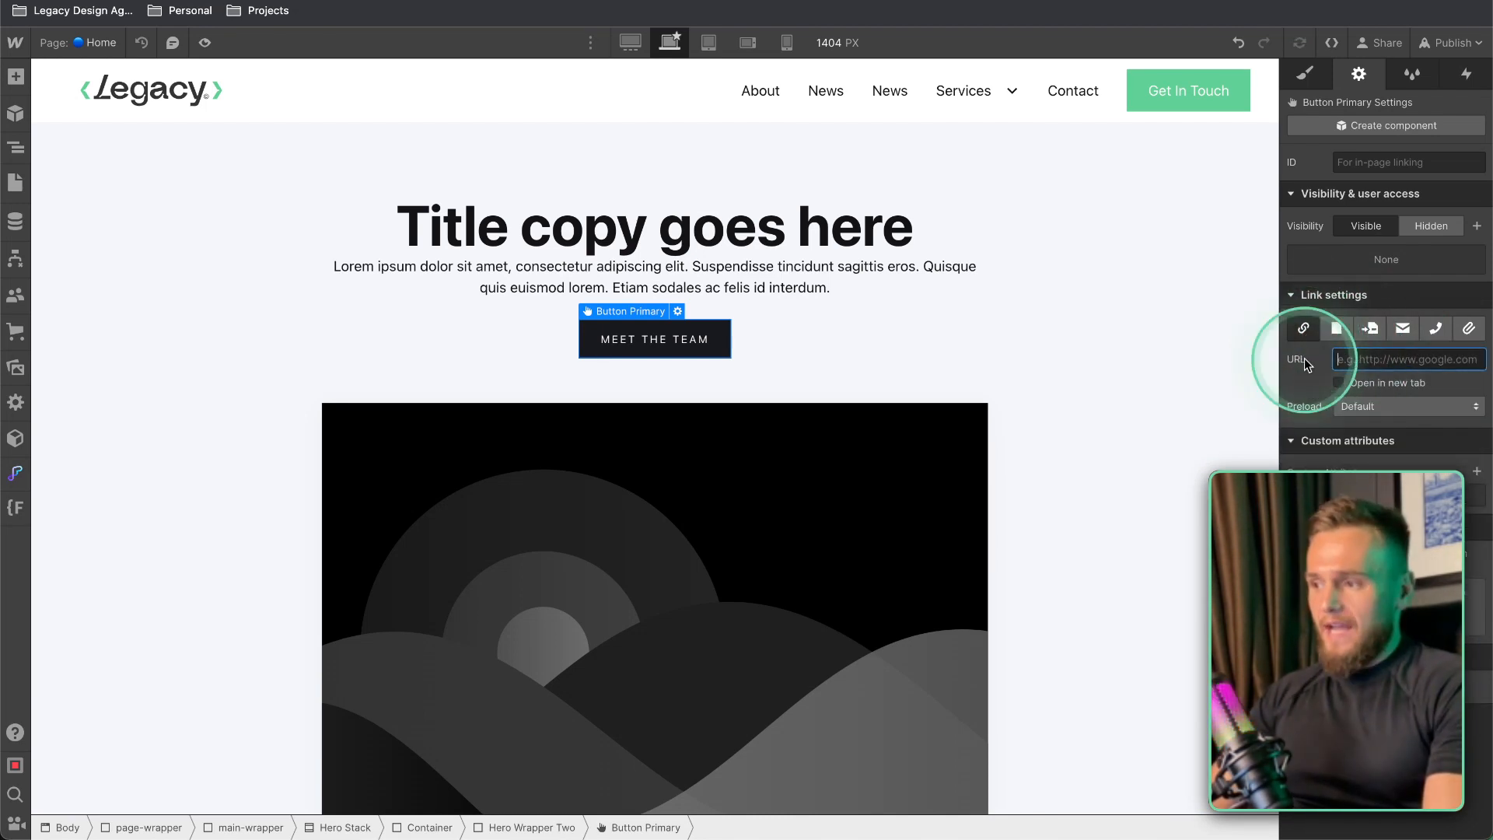
type("/")
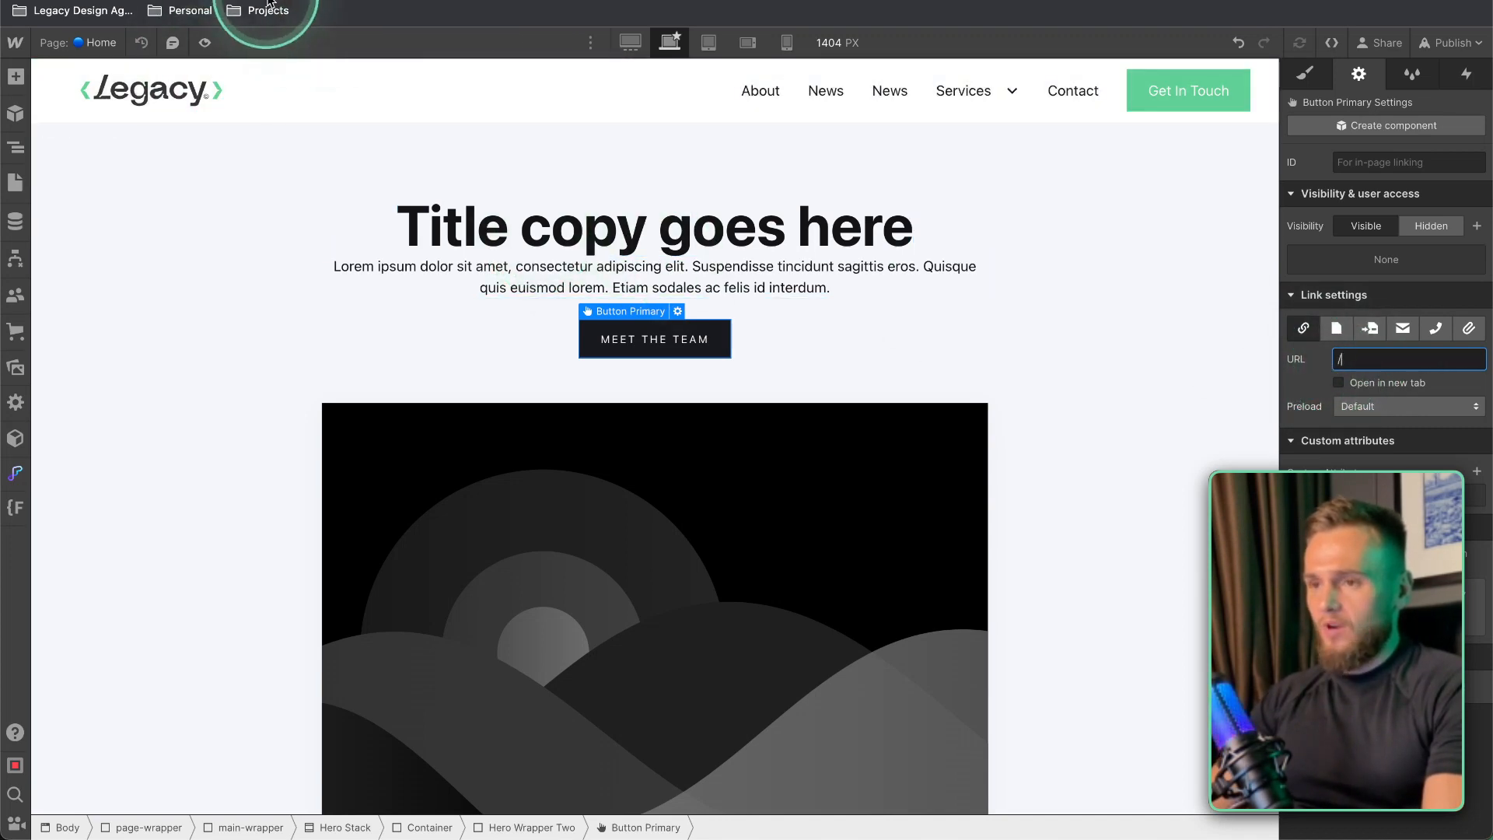
Step: Check the publishing options and bring up the site's pages list
left_click(1446, 44)
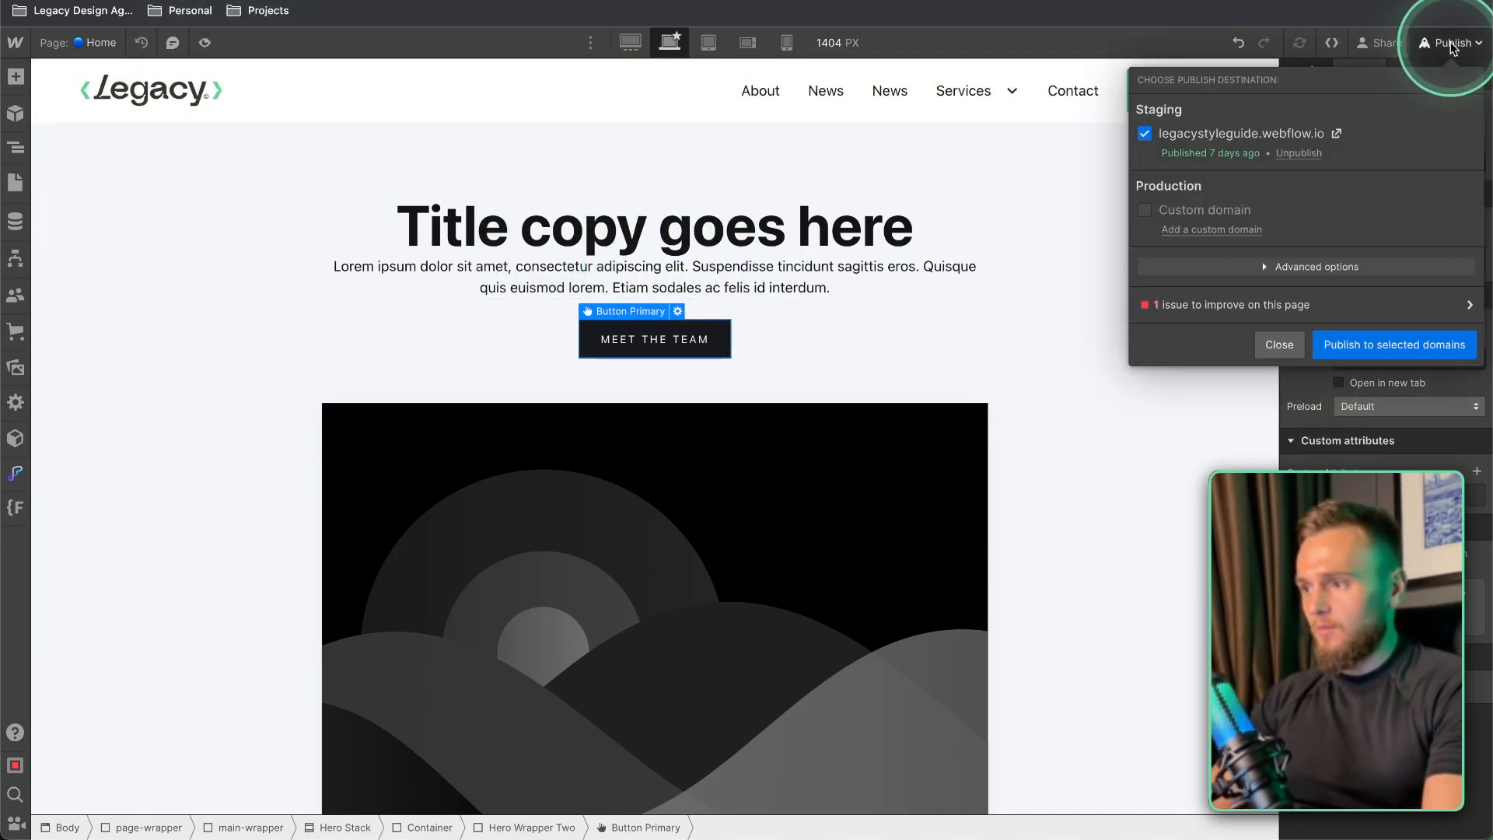
mouse_move(1236, 140)
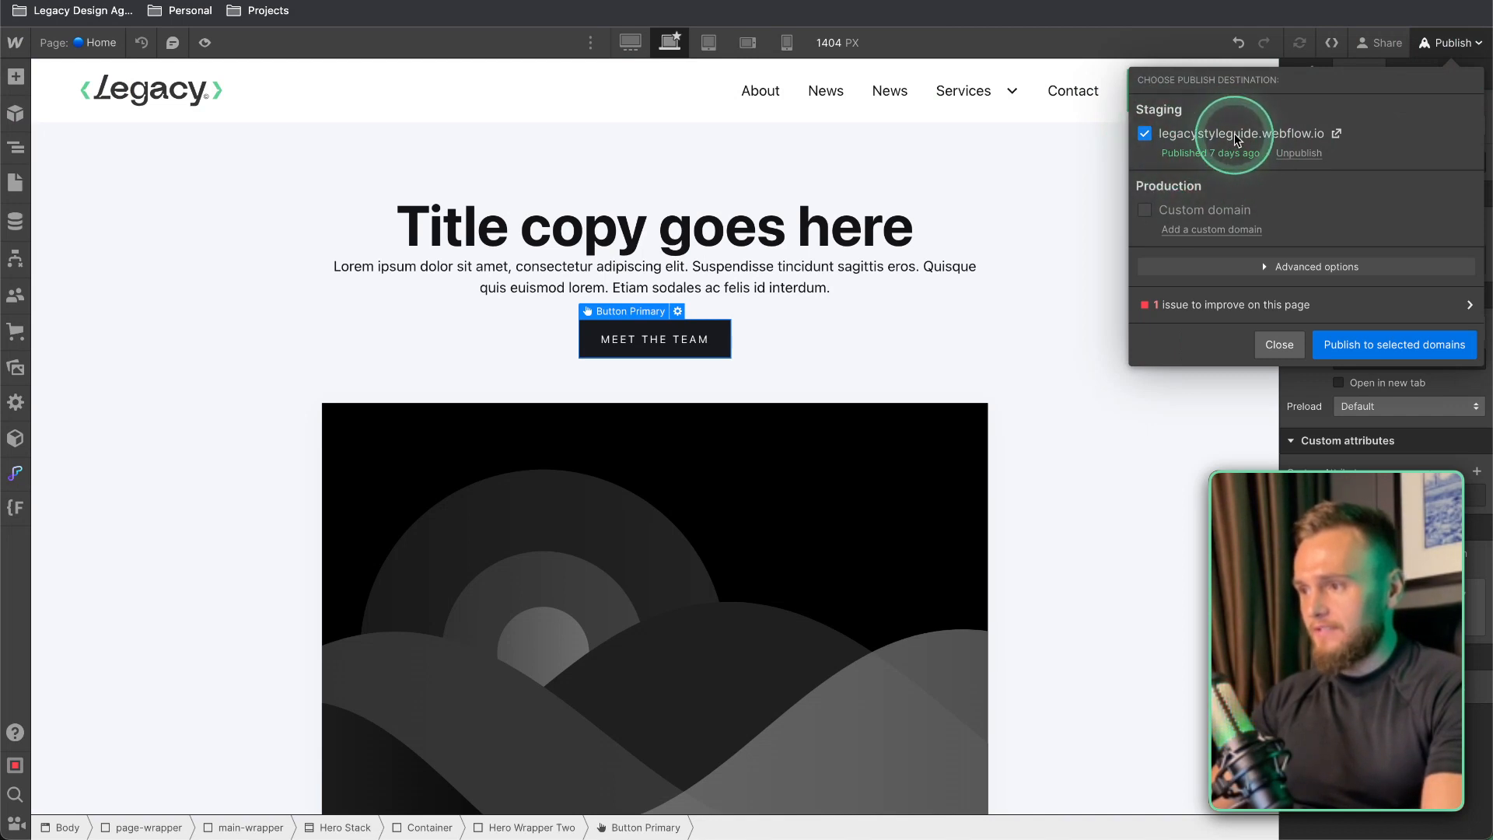
left_click(1145, 134)
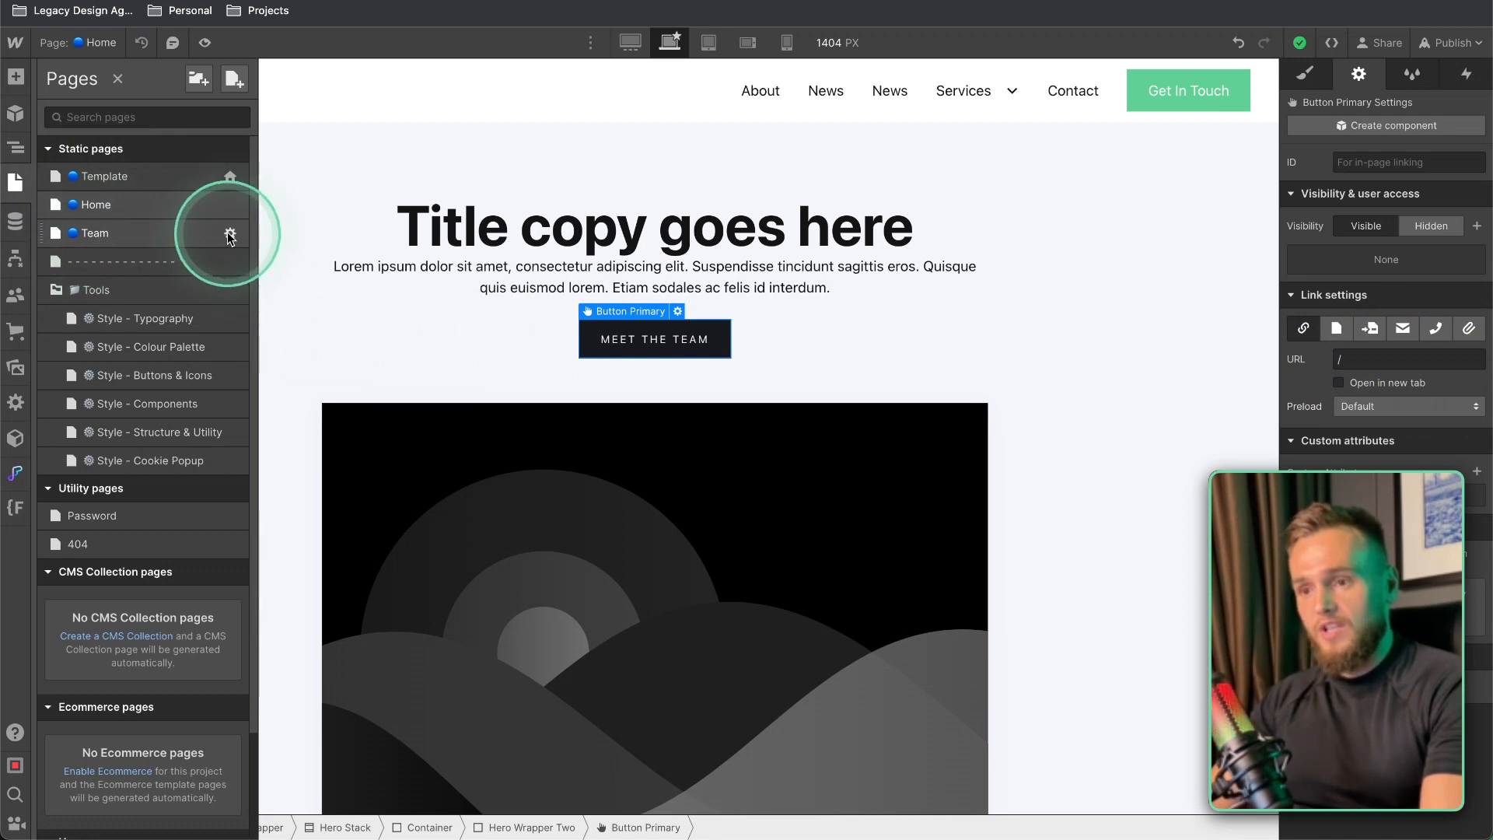
Step: Confirm the Team page's slug is 'team', set the button's URL to /team and preview it
left_click(230, 234)
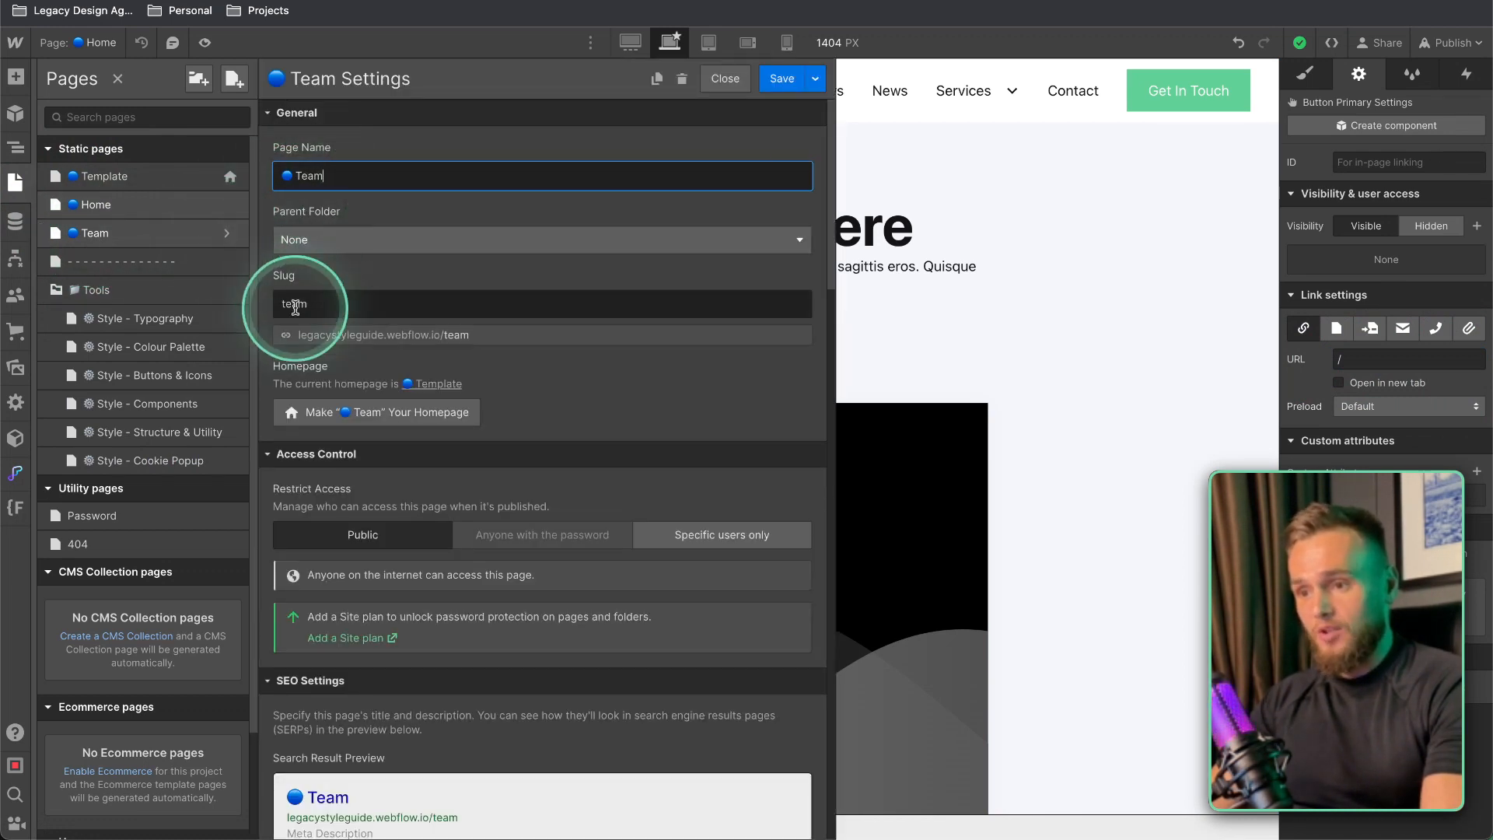
double_click(296, 305)
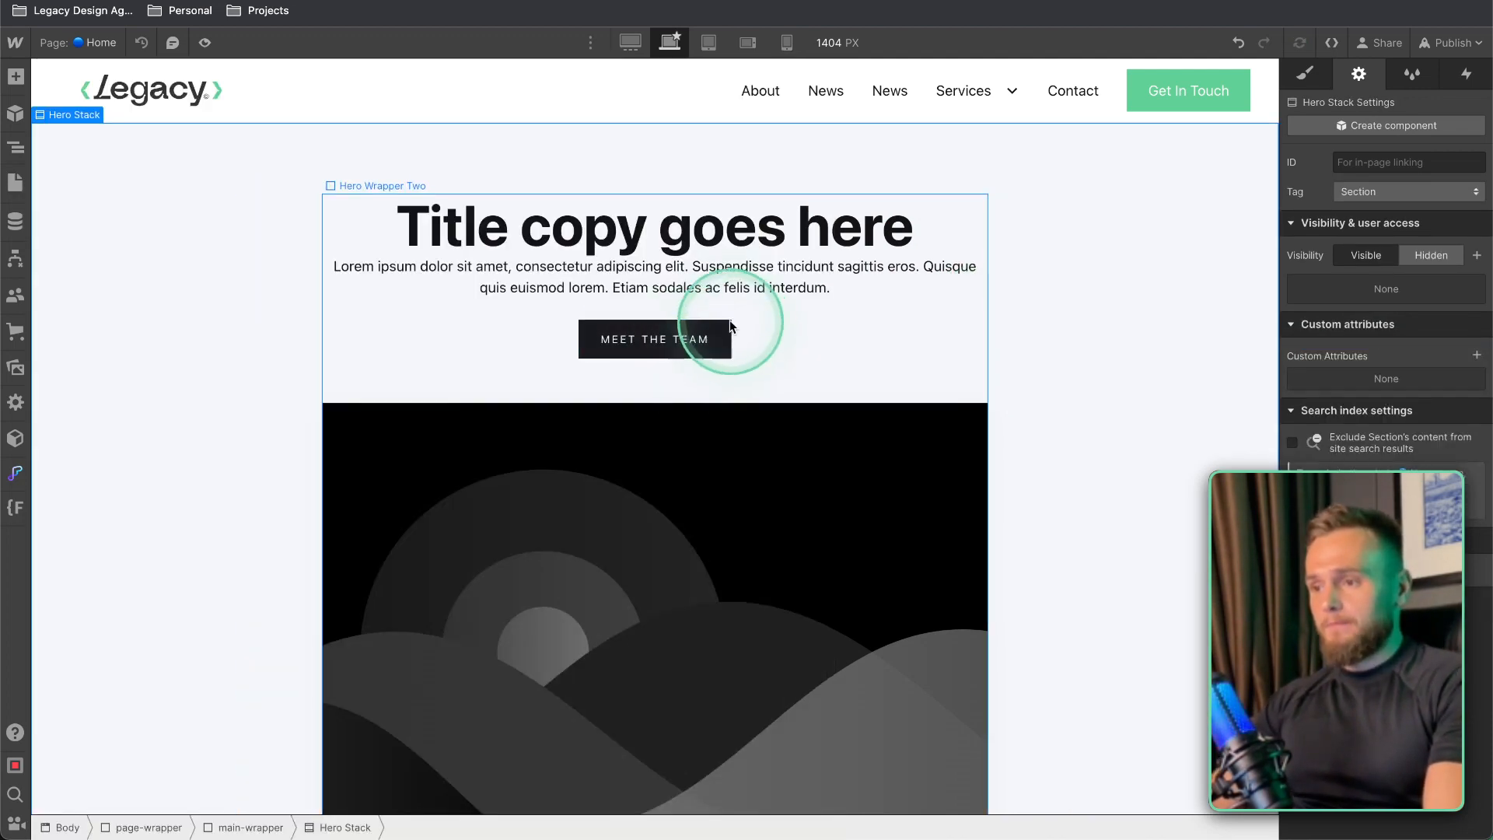
left_click(655, 339)
type("/team")
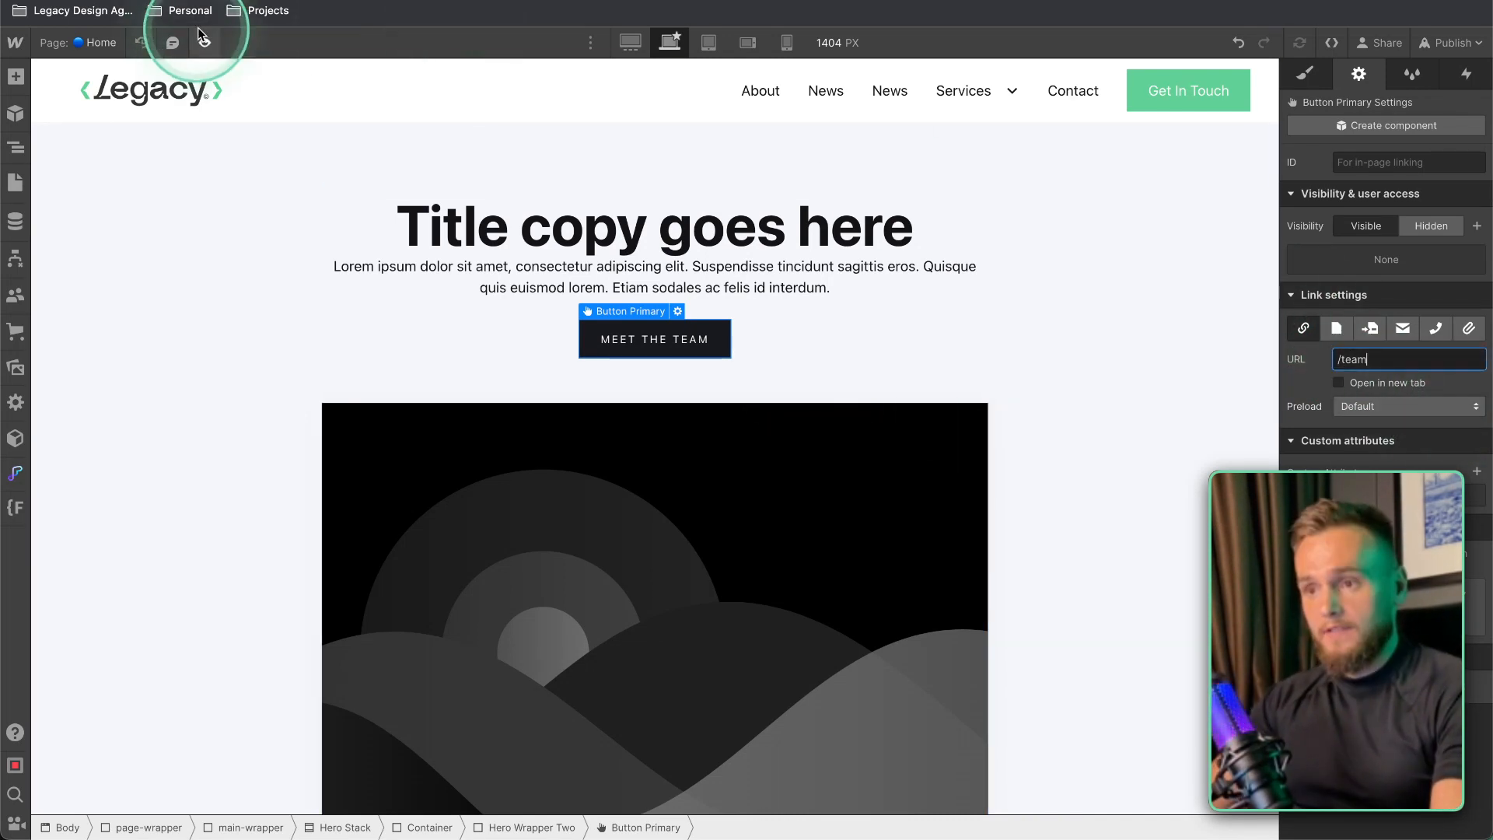
left_click(204, 44)
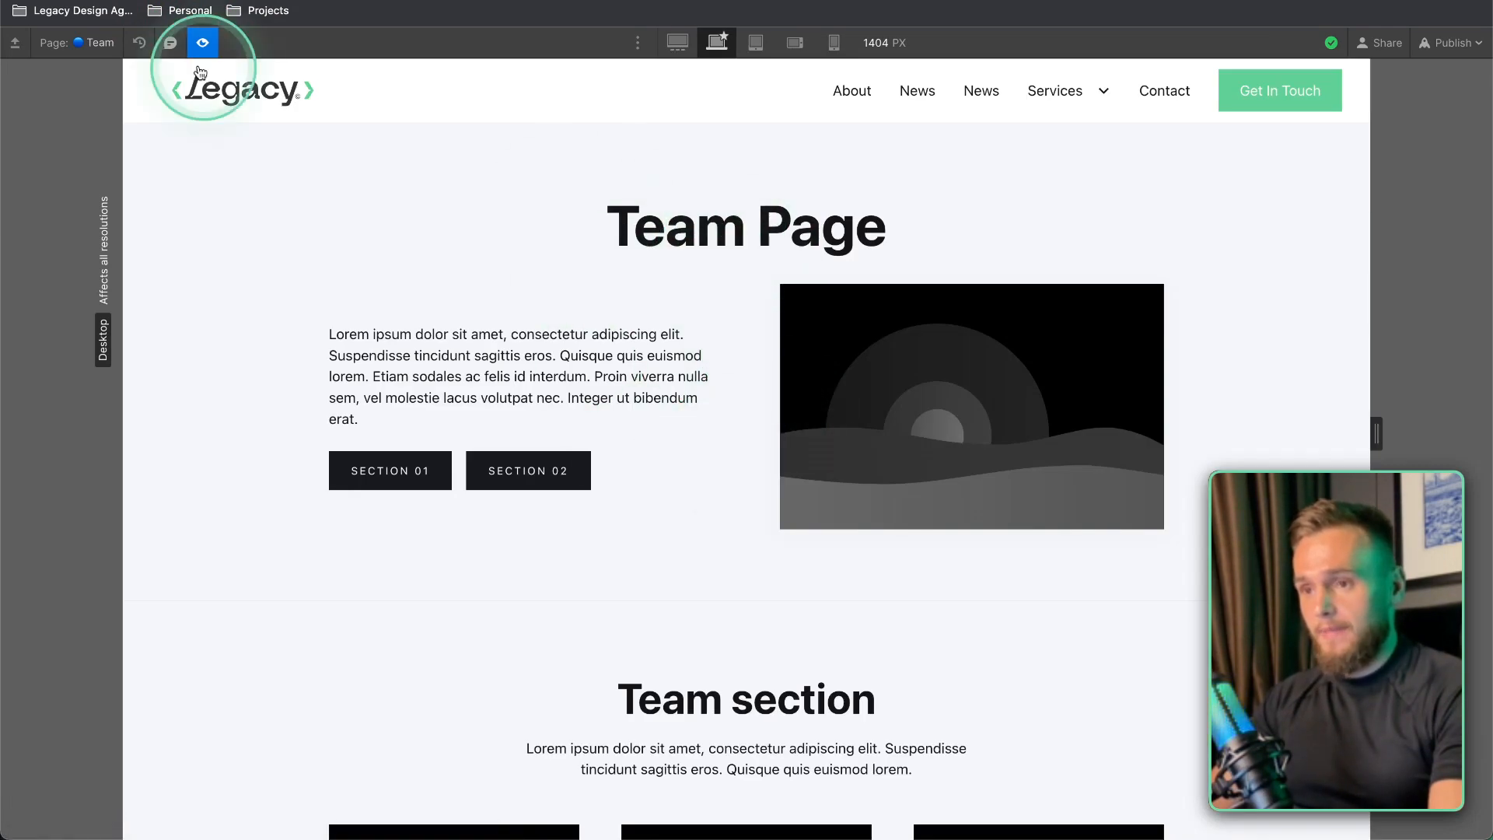
left_click(202, 44)
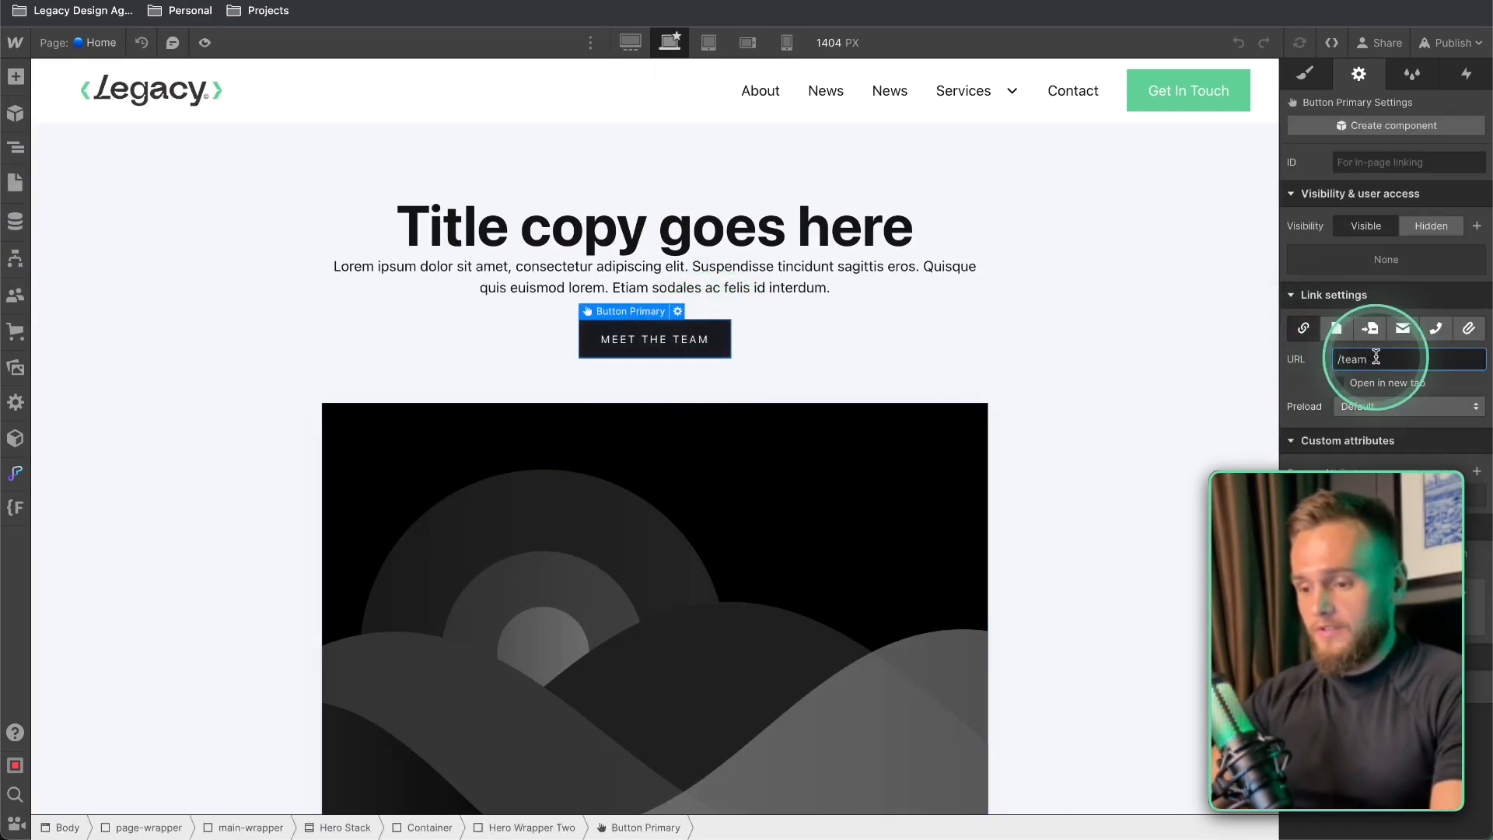
Step: Append #team-slider so the link reads /team#team-slider, then check the Team page and preview Home
type("#")
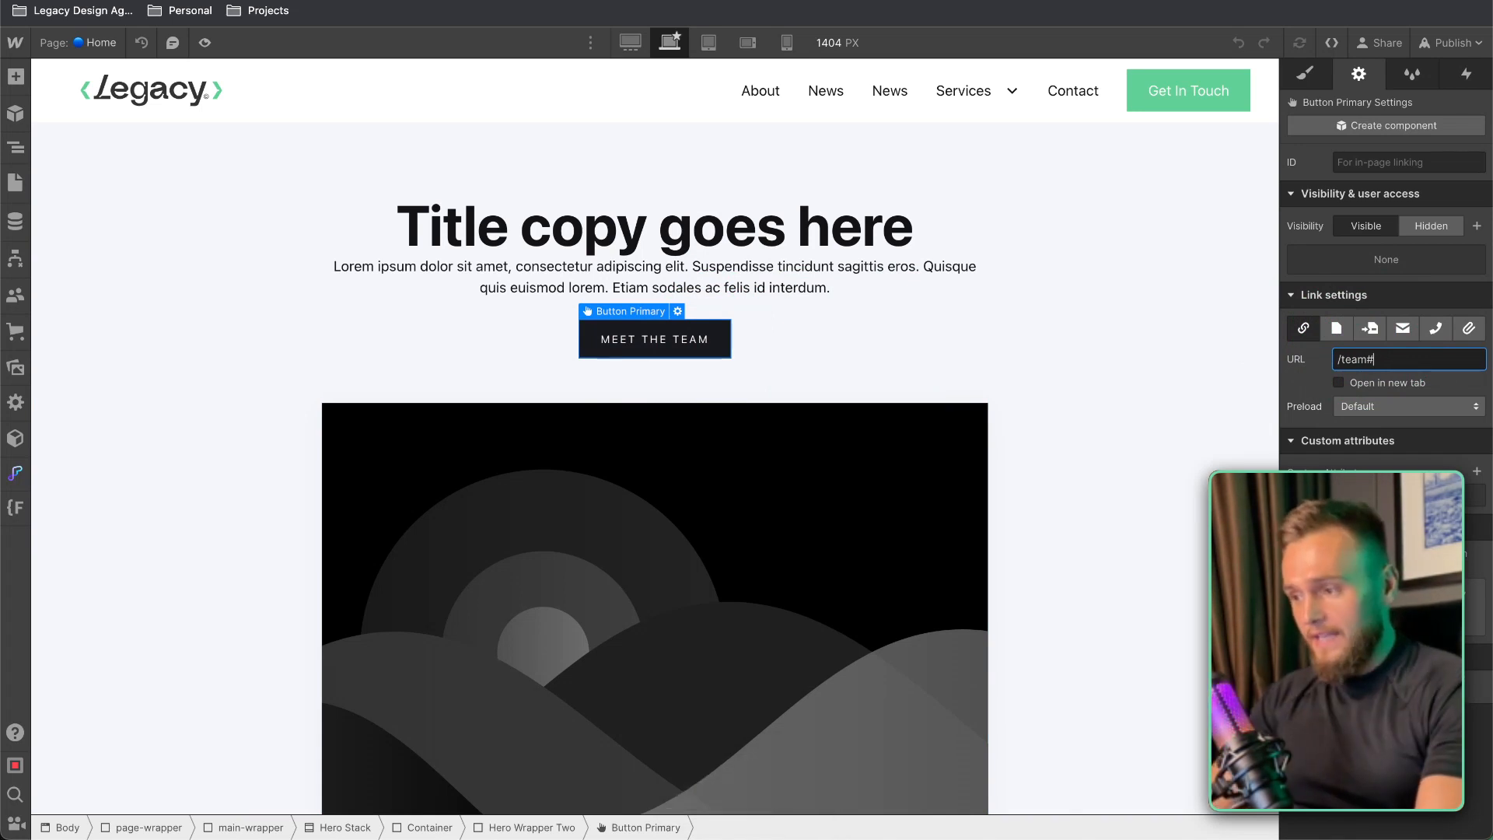
type("team-slider")
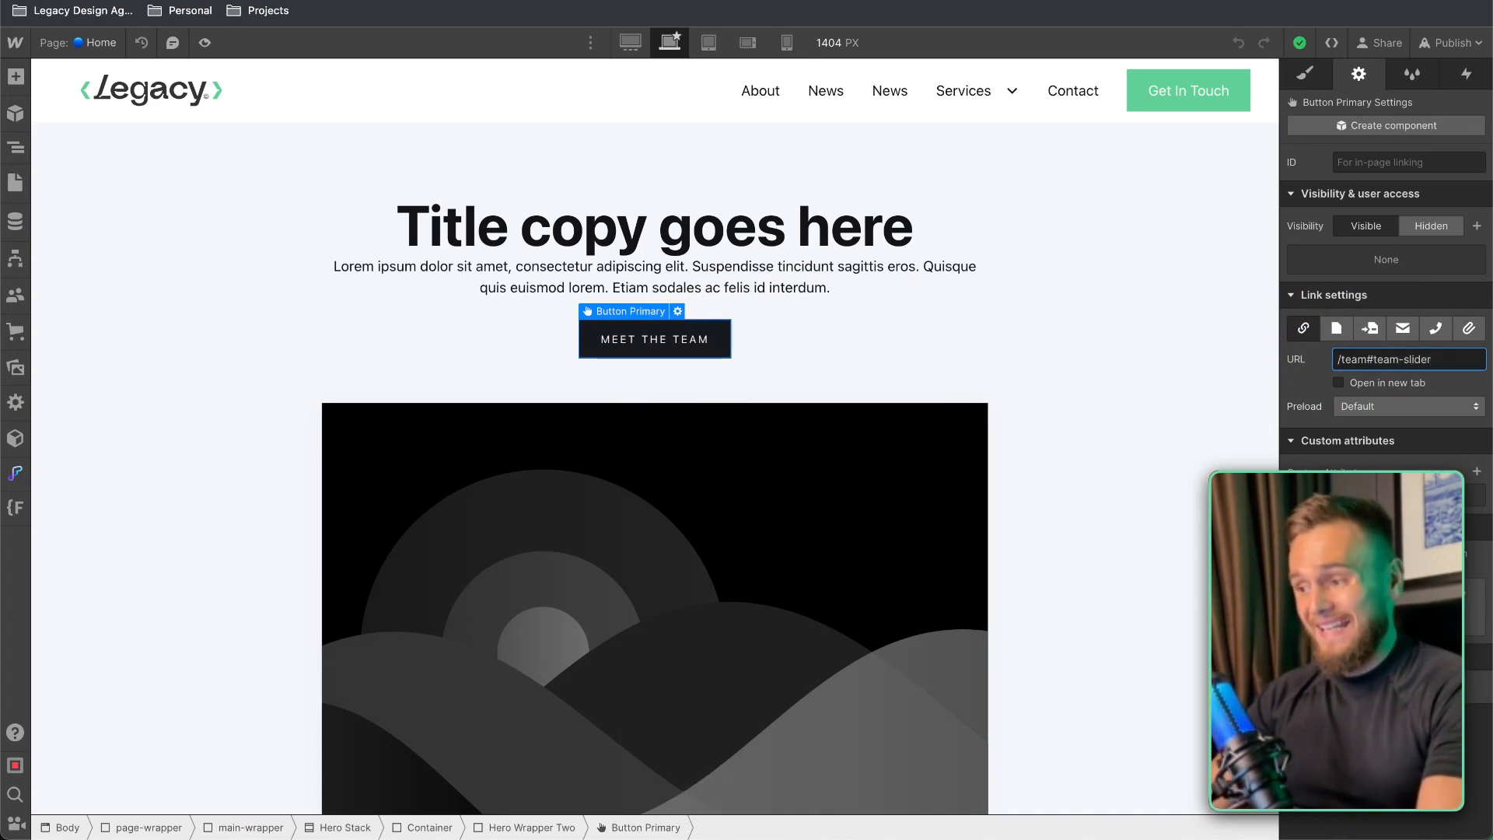
left_click(16, 183)
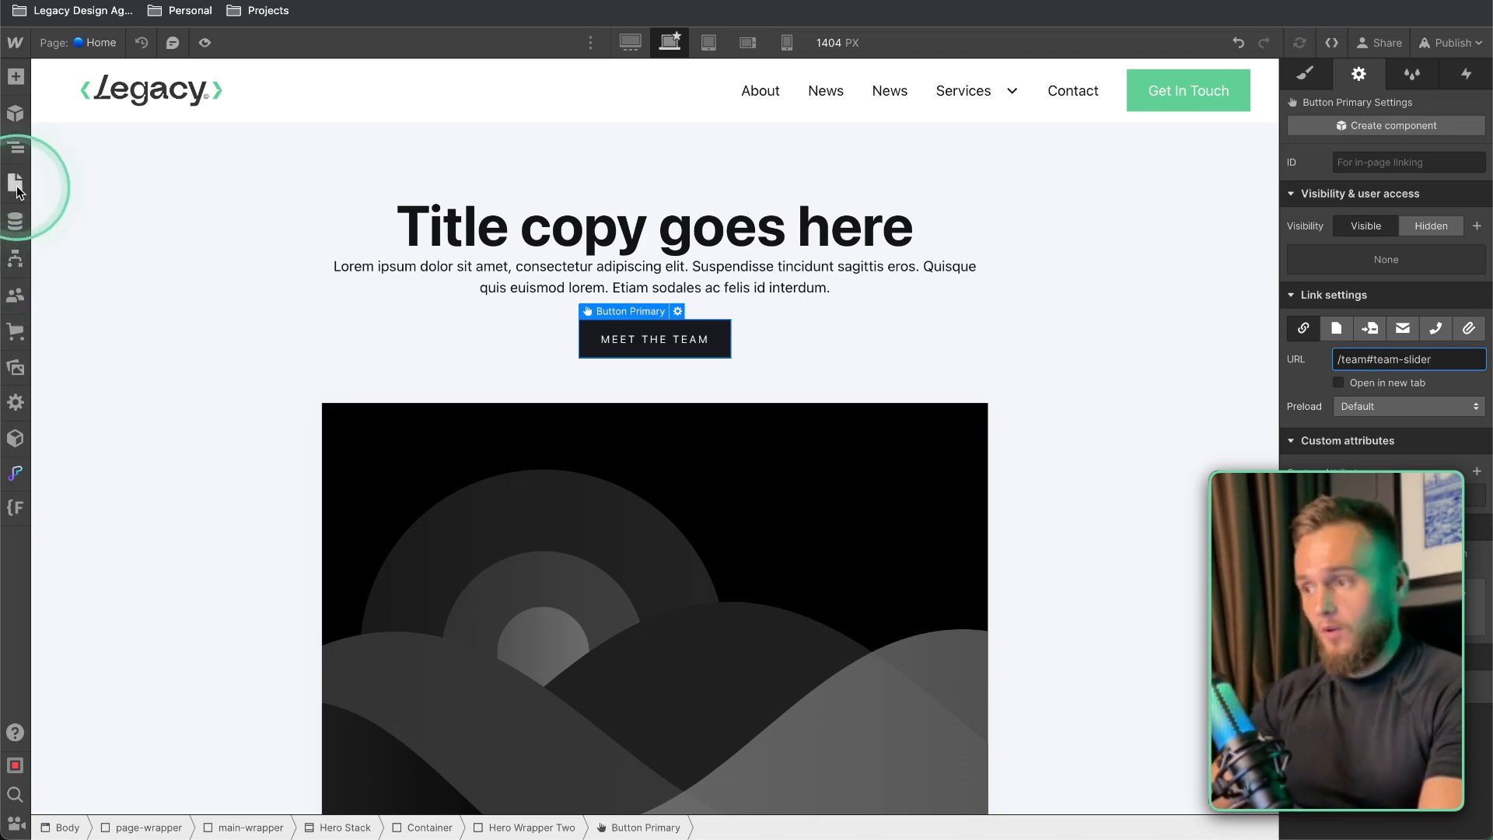
left_click(15, 181)
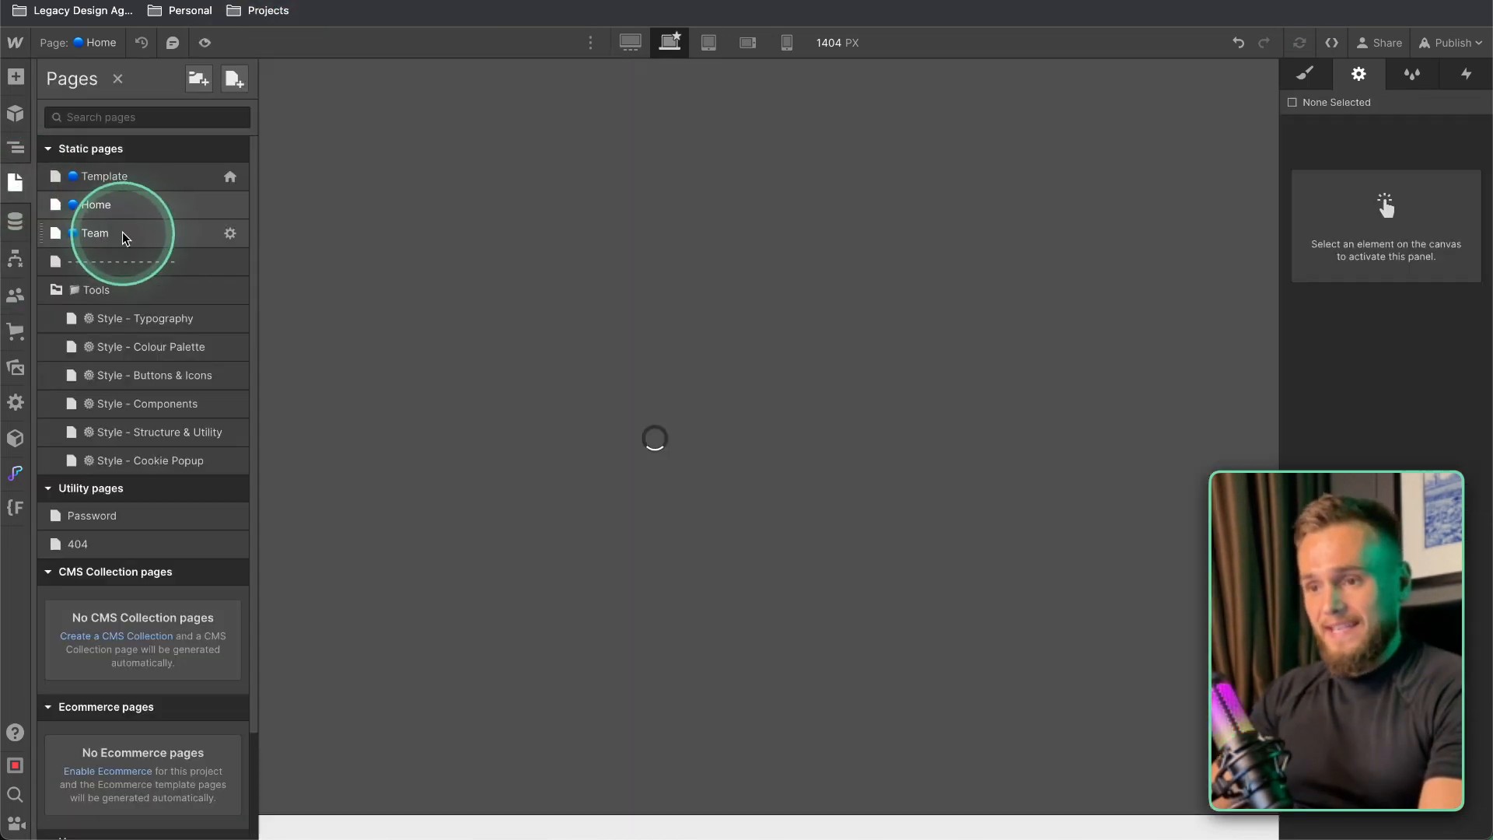
left_click(93, 234)
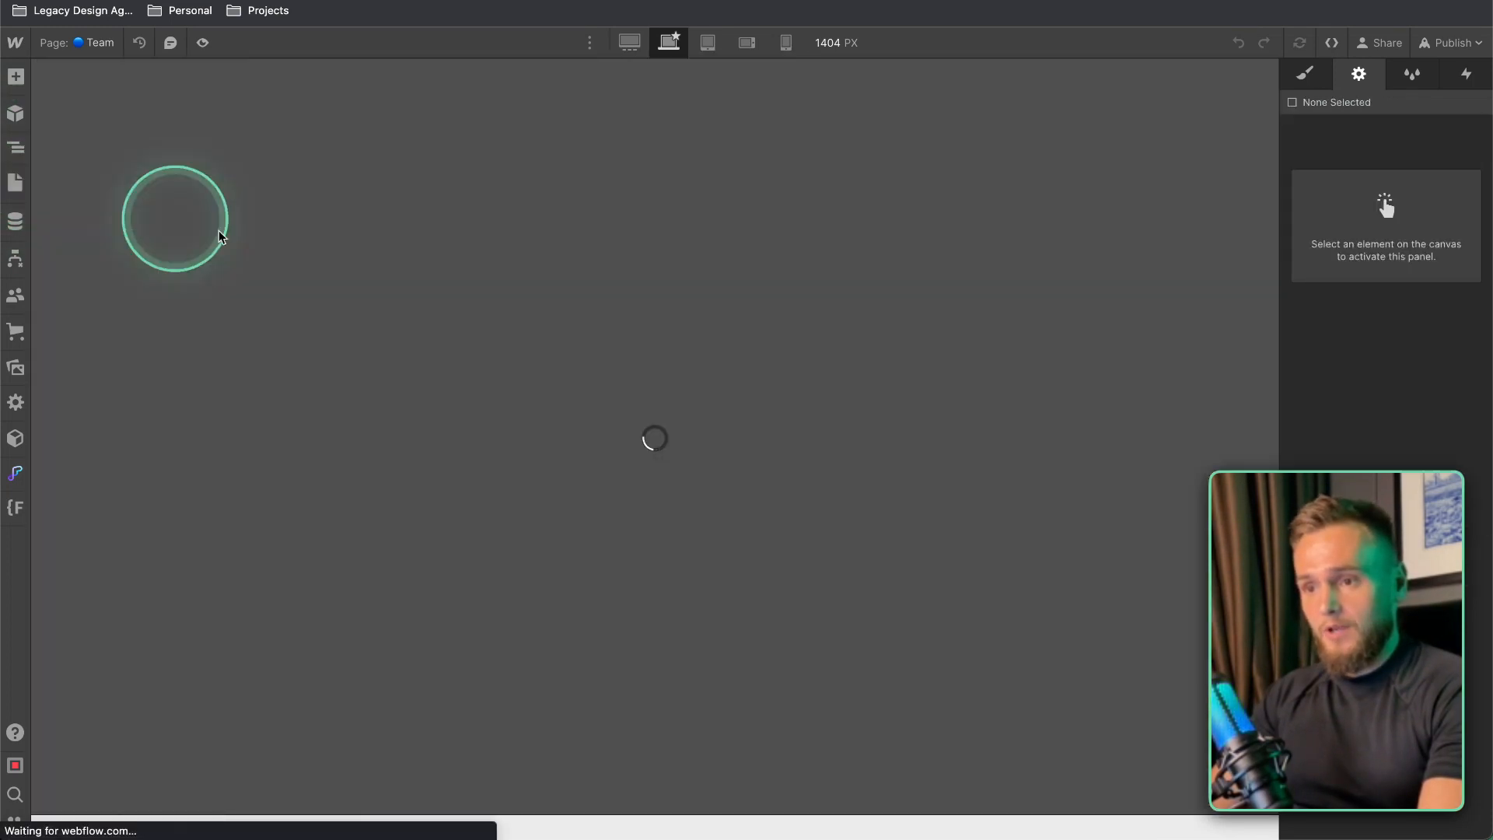
left_click(202, 44)
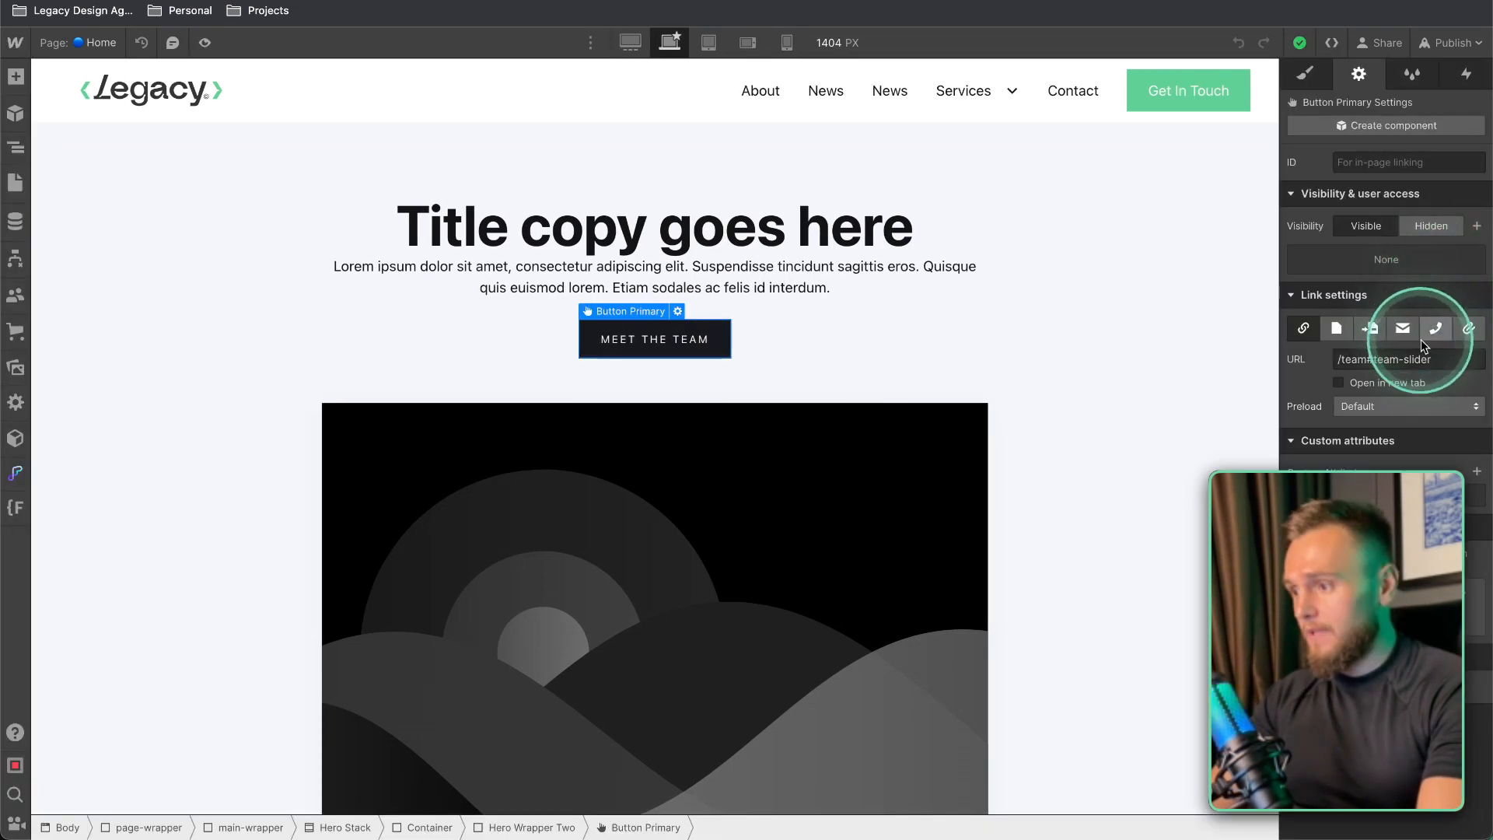
left_click(1450, 44)
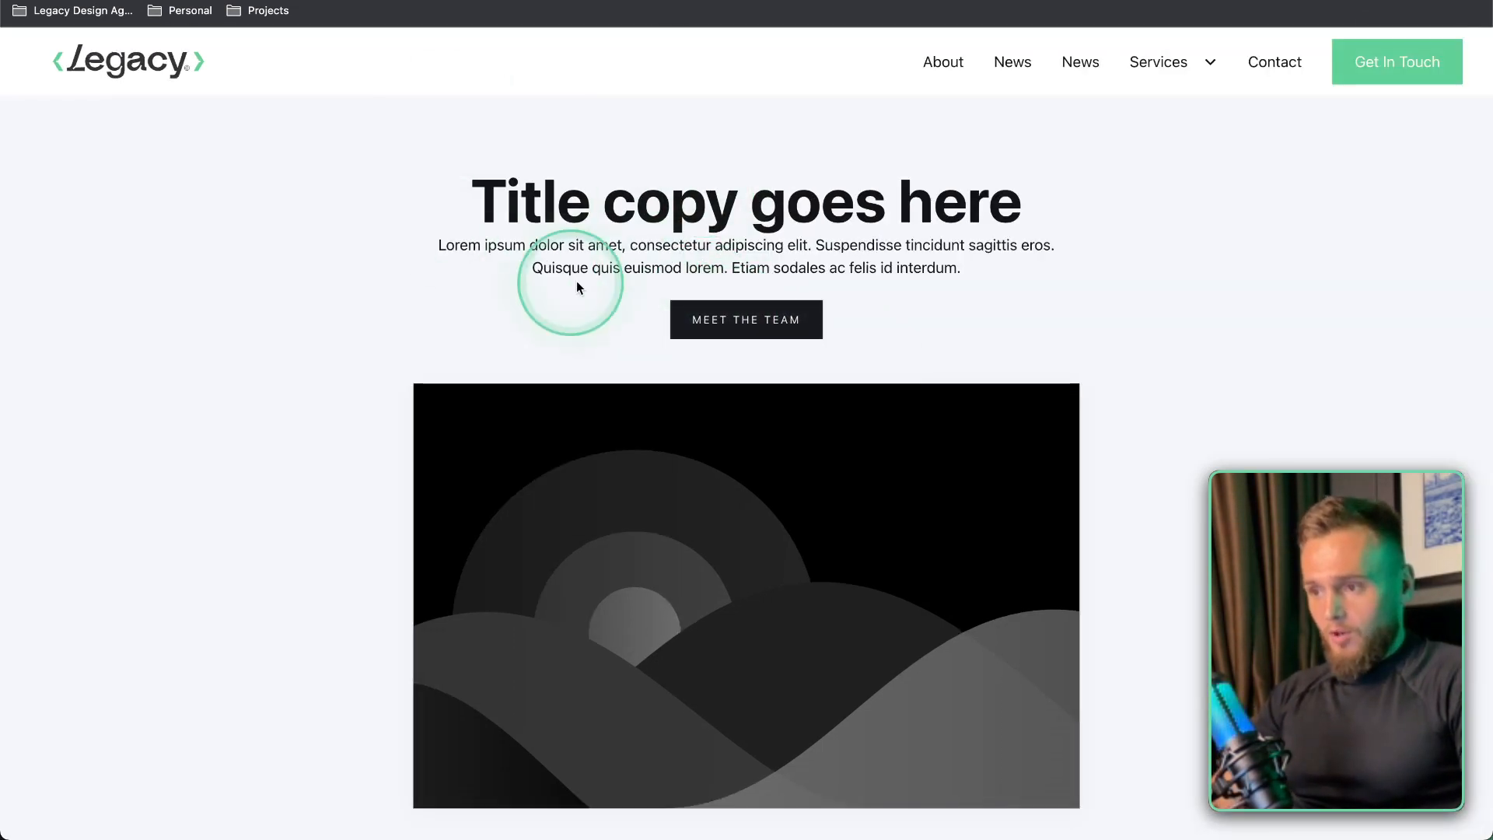
mouse_move(761, 336)
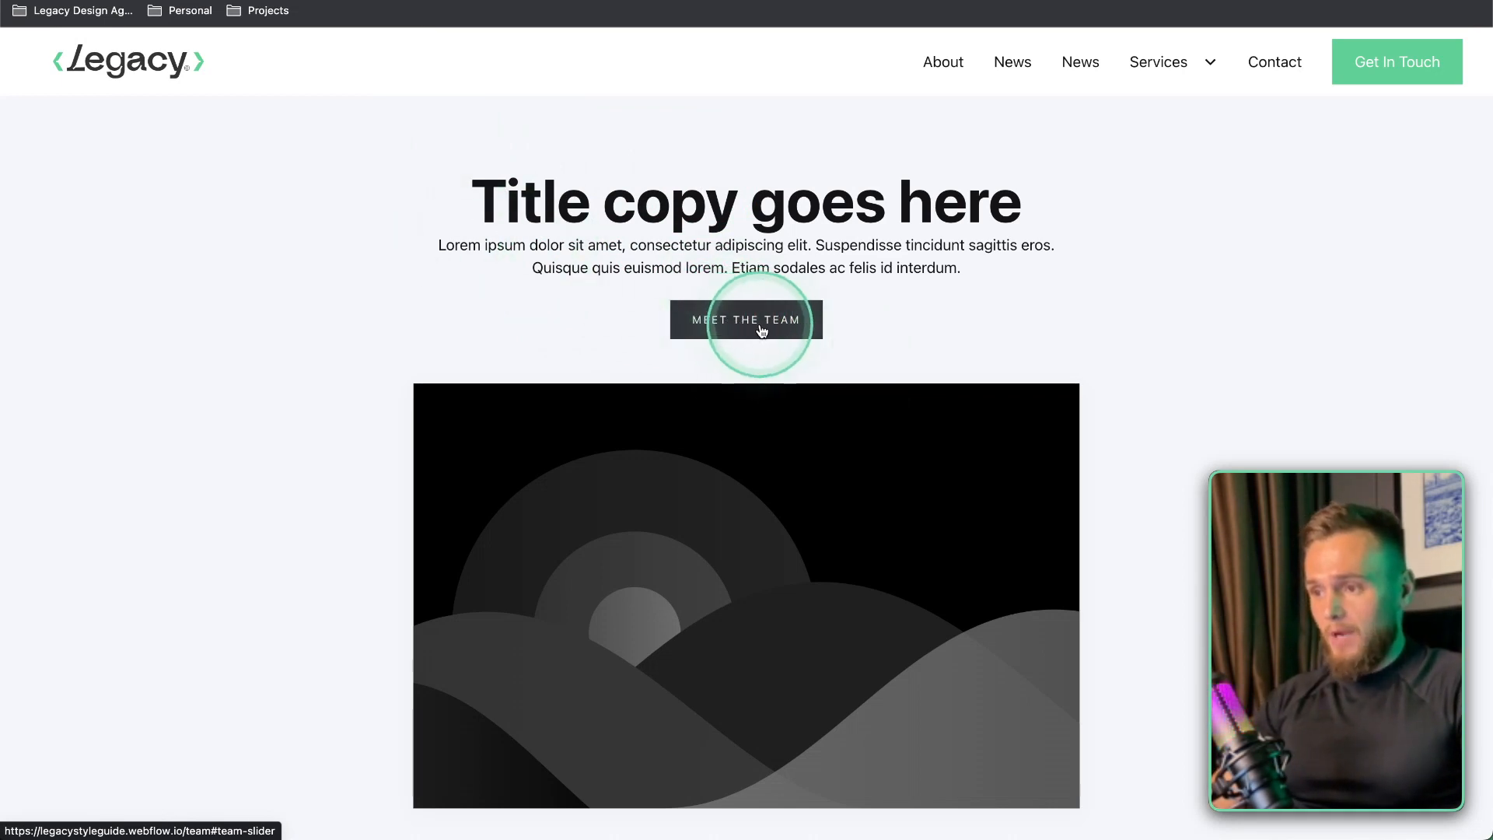
Step: Follow the Meet the Team button on the live site to land on the Team page
left_click(745, 321)
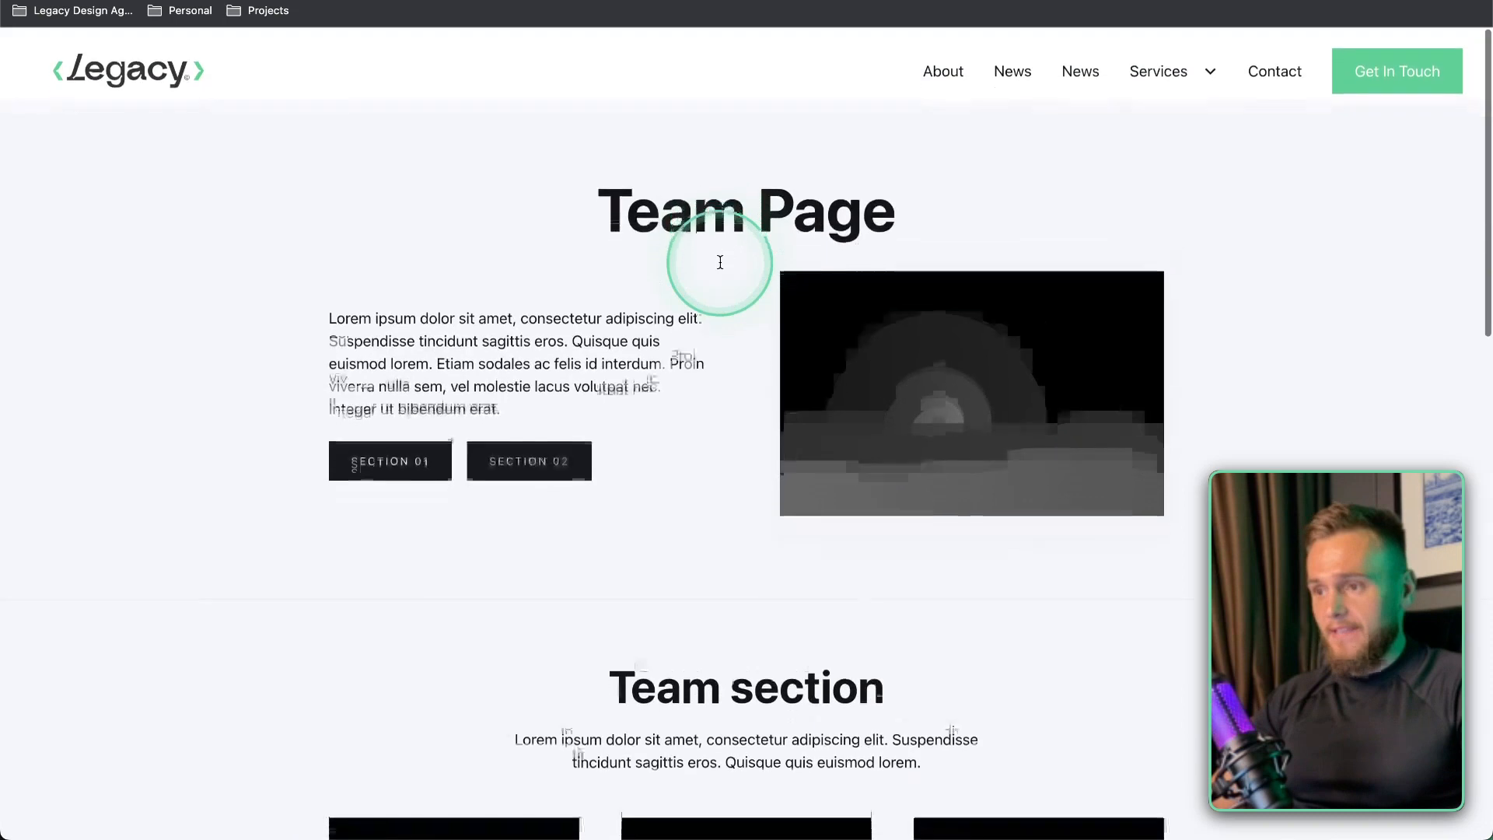